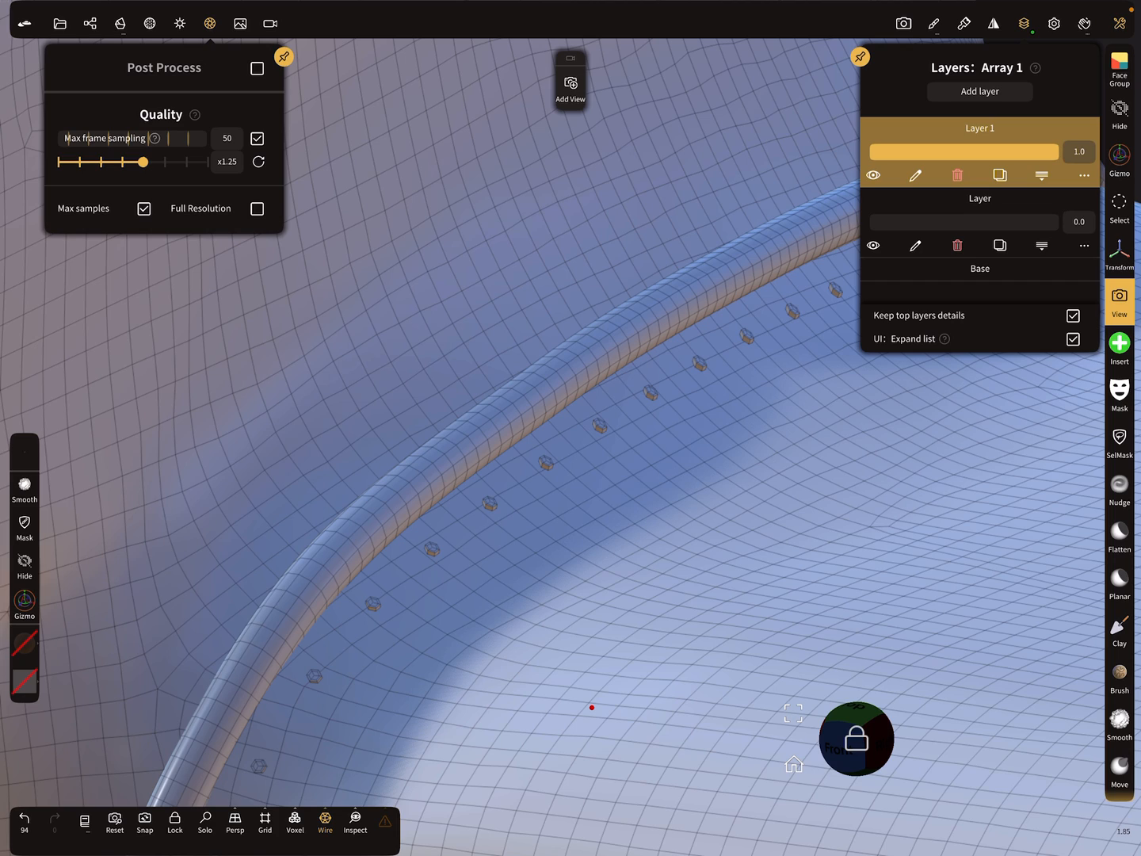
Step: Dismiss the Post Process settings so the Scene list with Group 1 can be shown
left_click(91, 22)
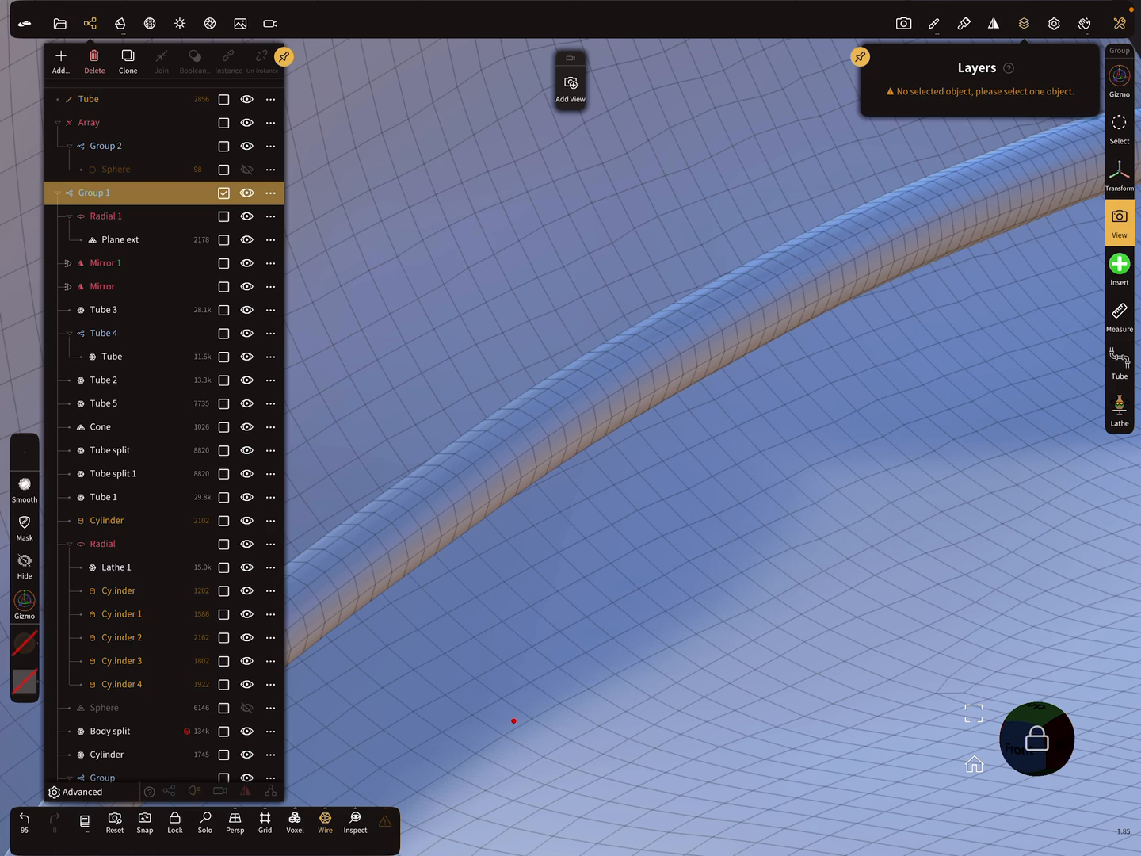
Step: Select the seam Tube so its curve control points and topology settings become editable
left_click(89, 98)
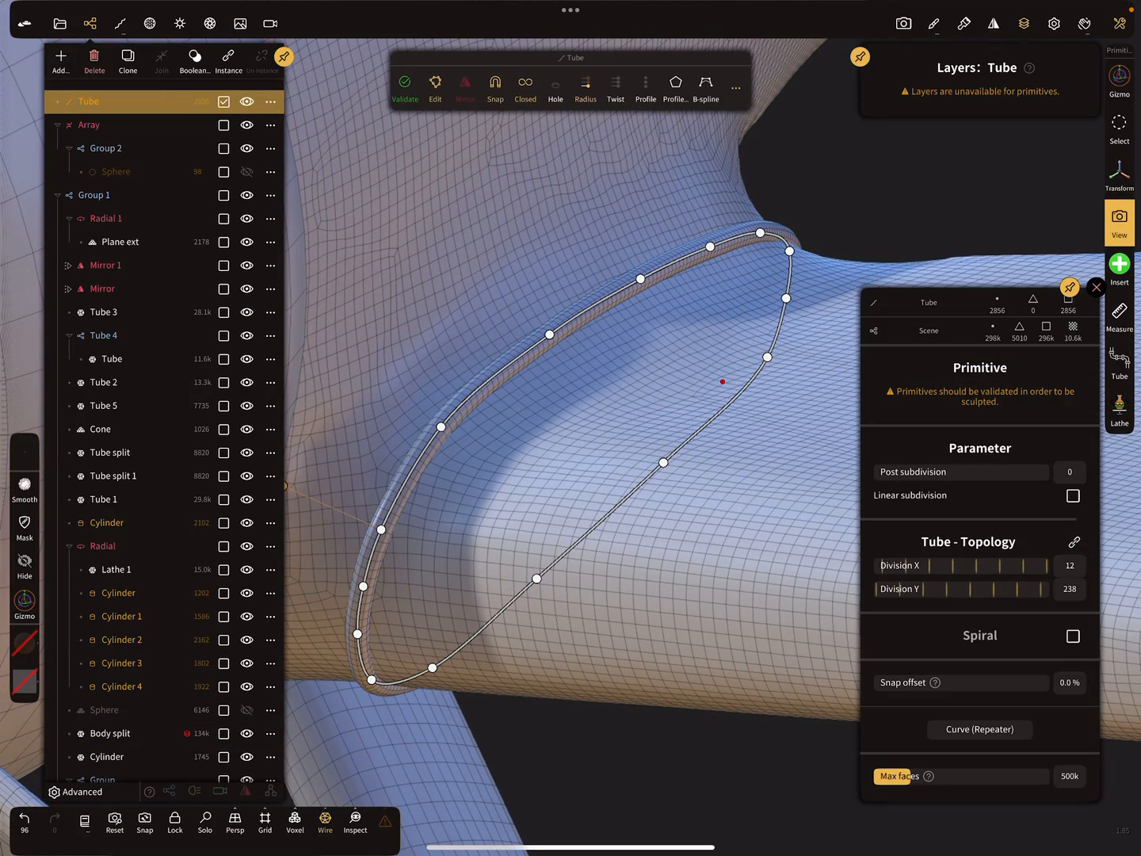
left_click_drag(722, 381, 685, 469)
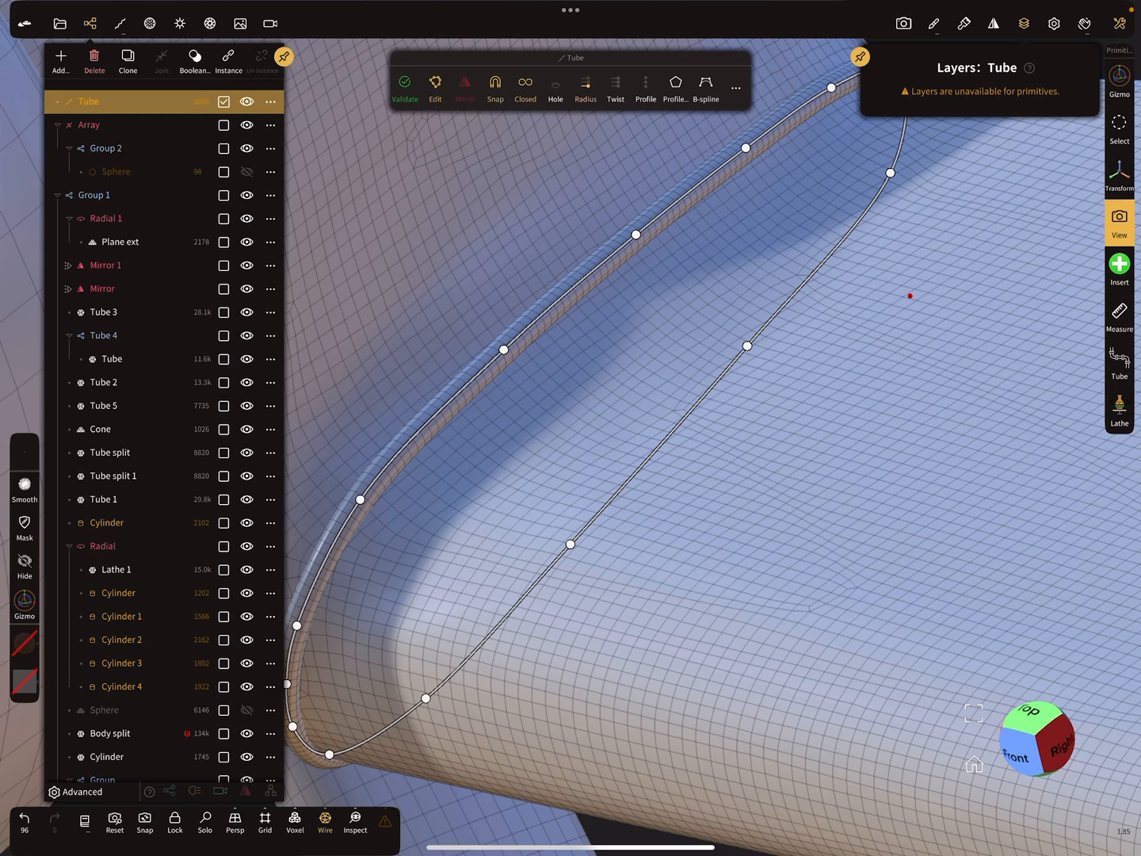
Step: Validate the seam tube edit and select Group 2 holding the bolt array
left_click(89, 123)
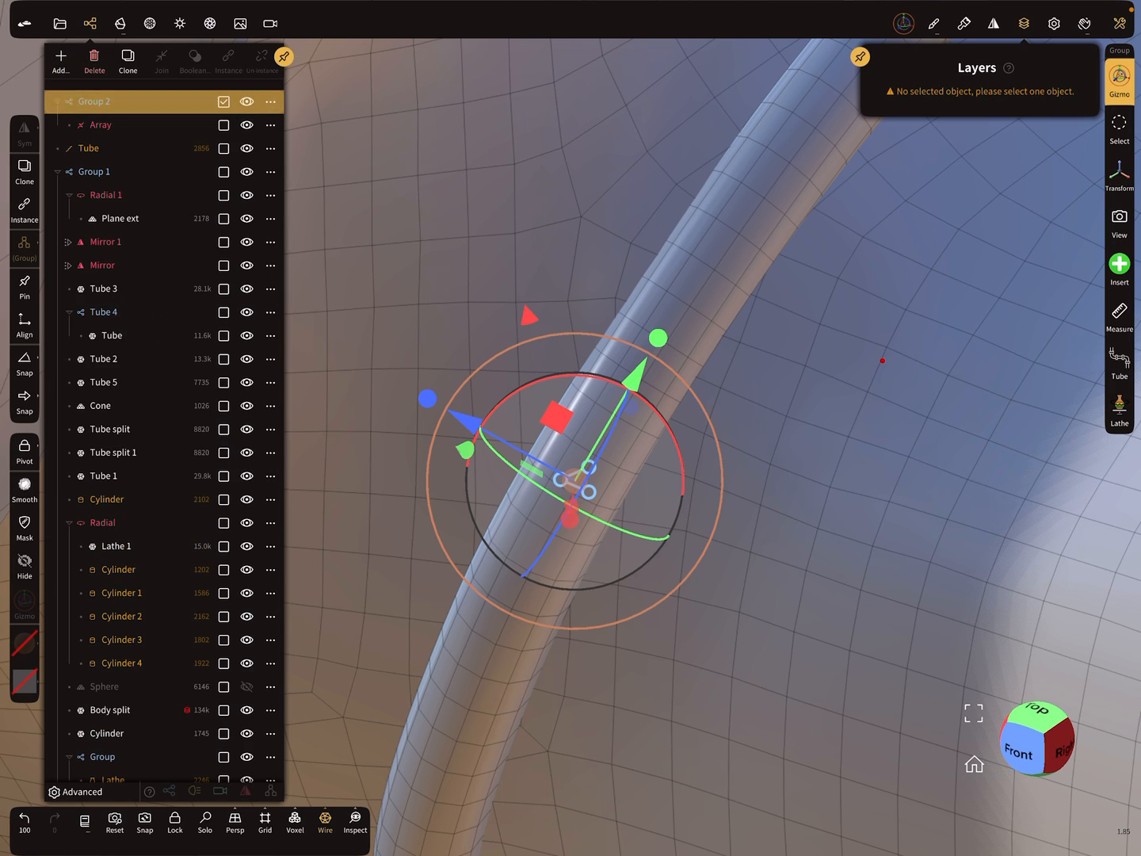
Step: Select the Array and adjust its guide curve to follow the tube seam
left_click(101, 124)
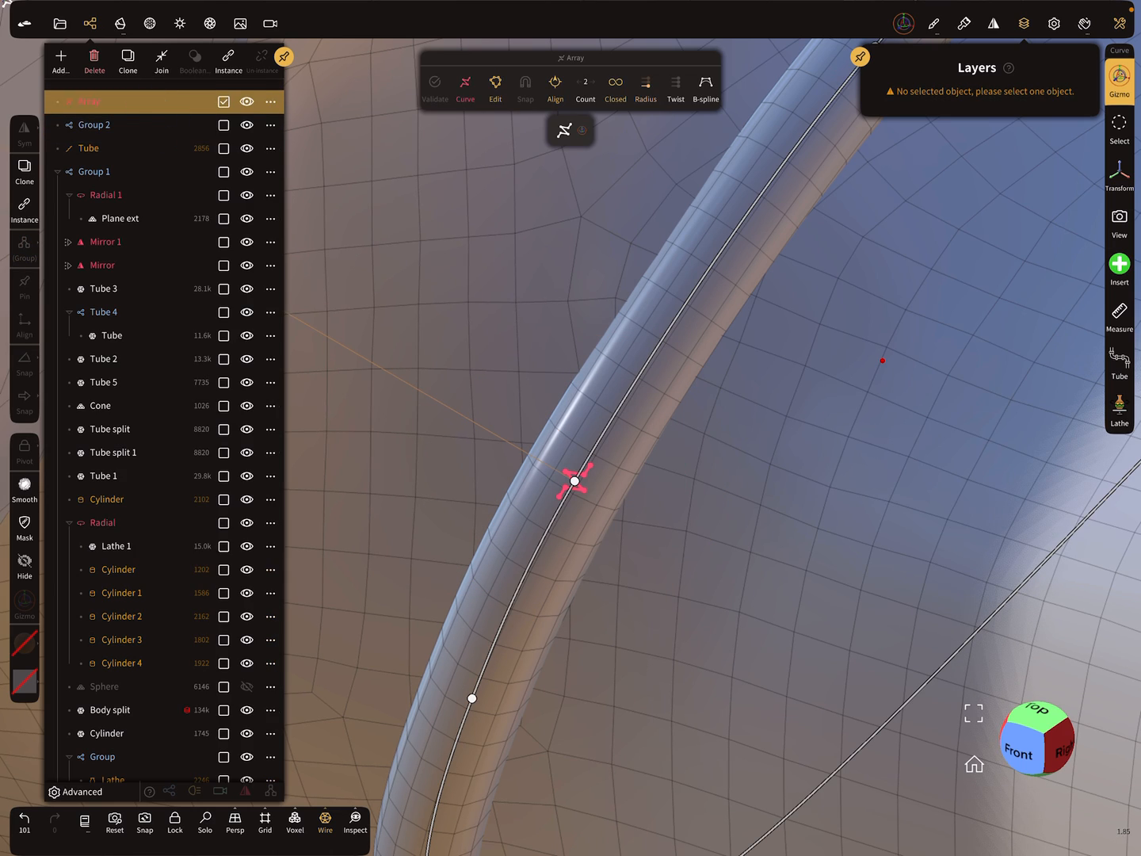
left_click(103, 120)
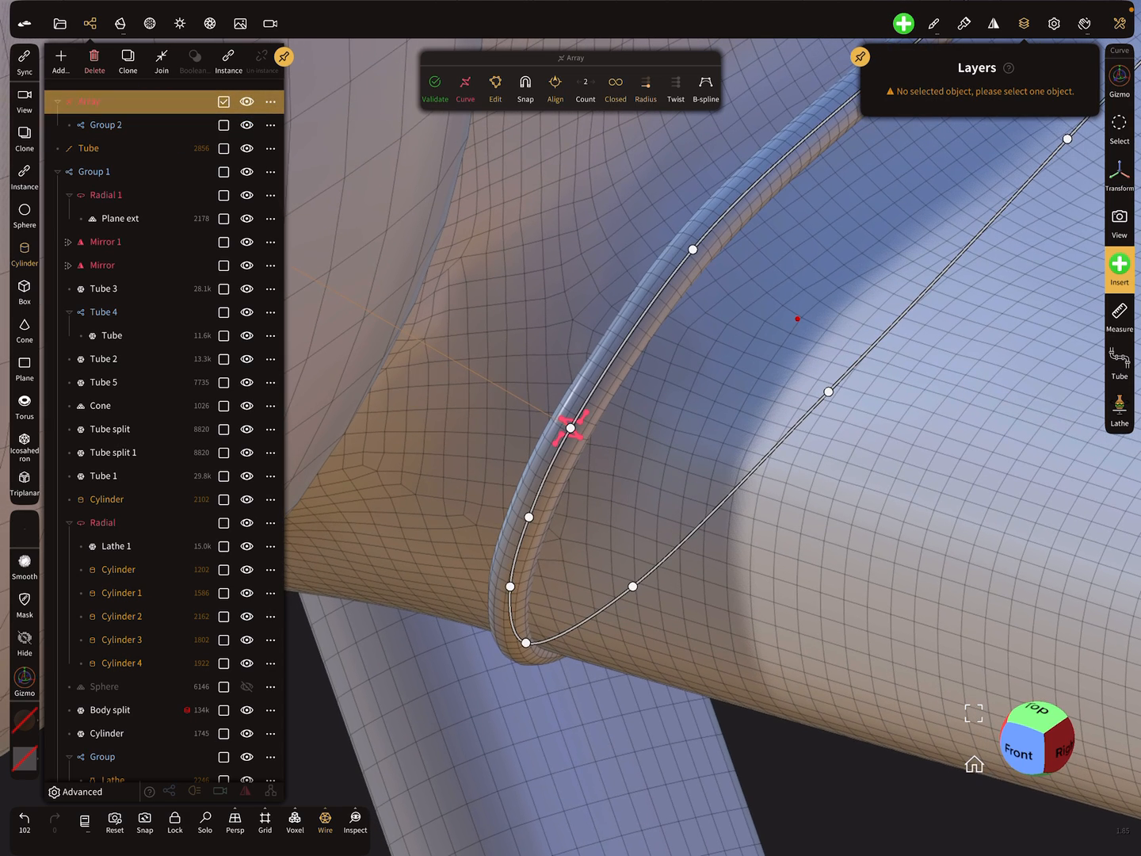
Step: Insert a Cylinder primitive (Cylinder 6) into Group 2 under the Array
left_click(585, 82)
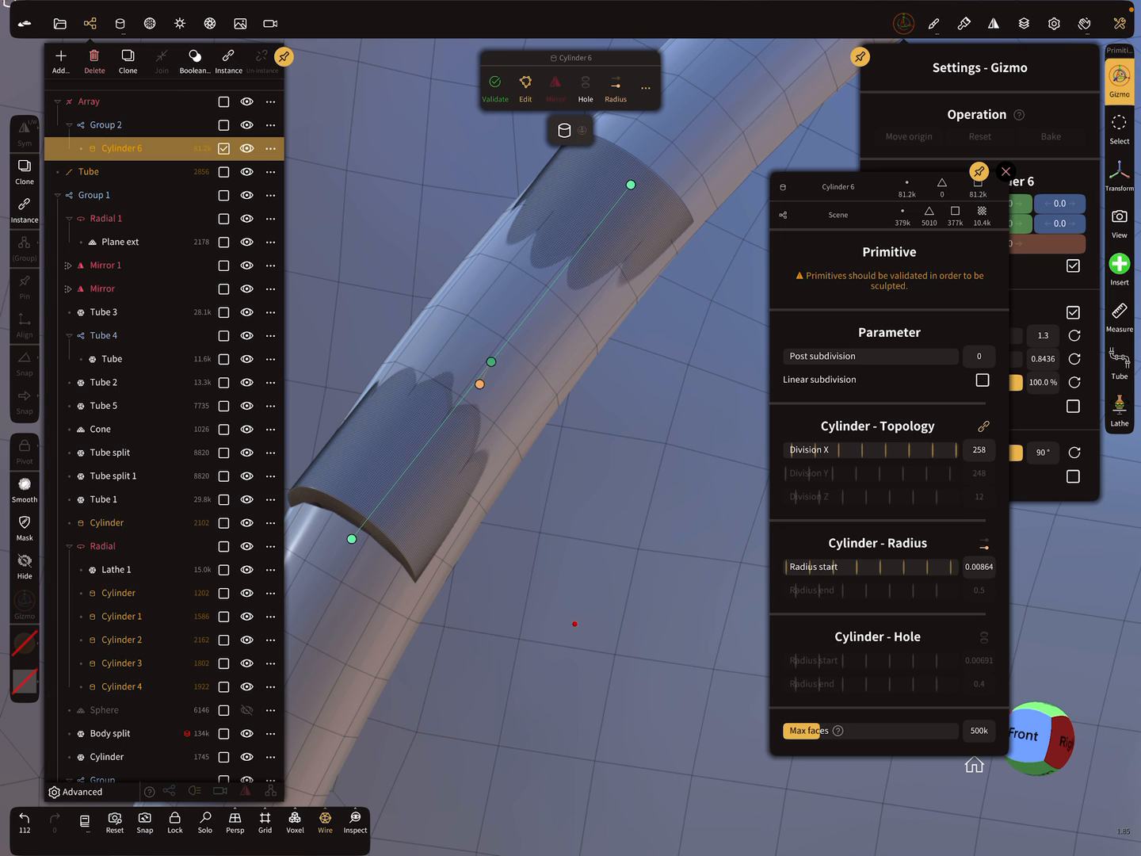
Step: Stand Cylinder 6 upright on the tube and shorten it into a flat disc
left_click(909, 136)
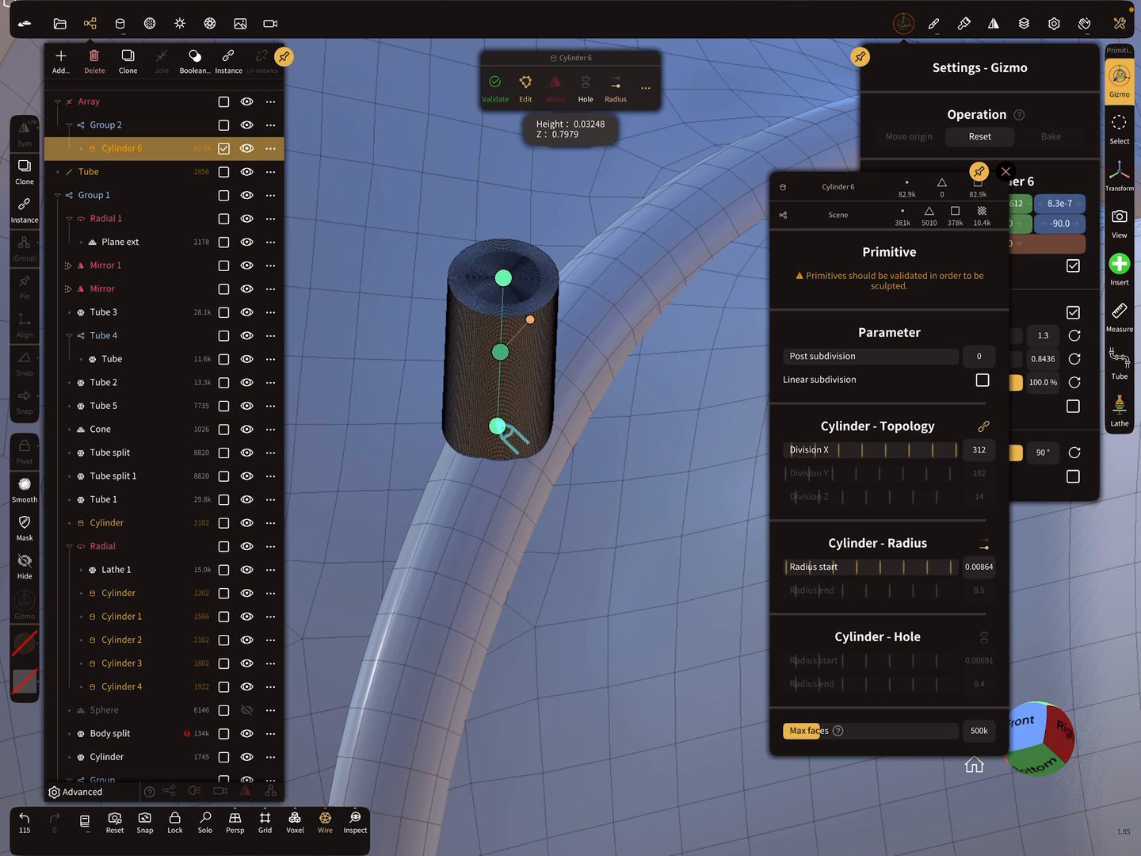
left_click_drag(504, 276, 498, 386)
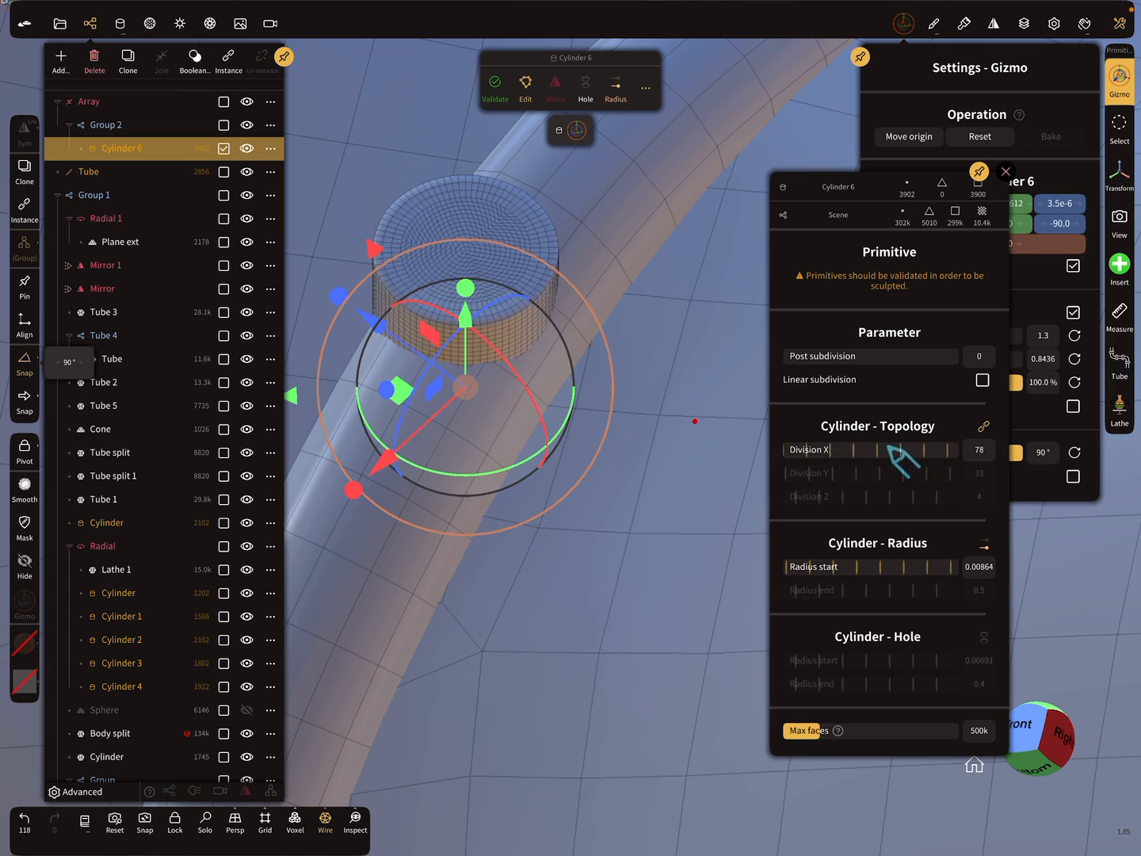
Step: Reduce Cylinder 6's Division X to 6 so it forms a hexagonal bolt head along the seam
left_click_drag(903, 450, 853, 468)
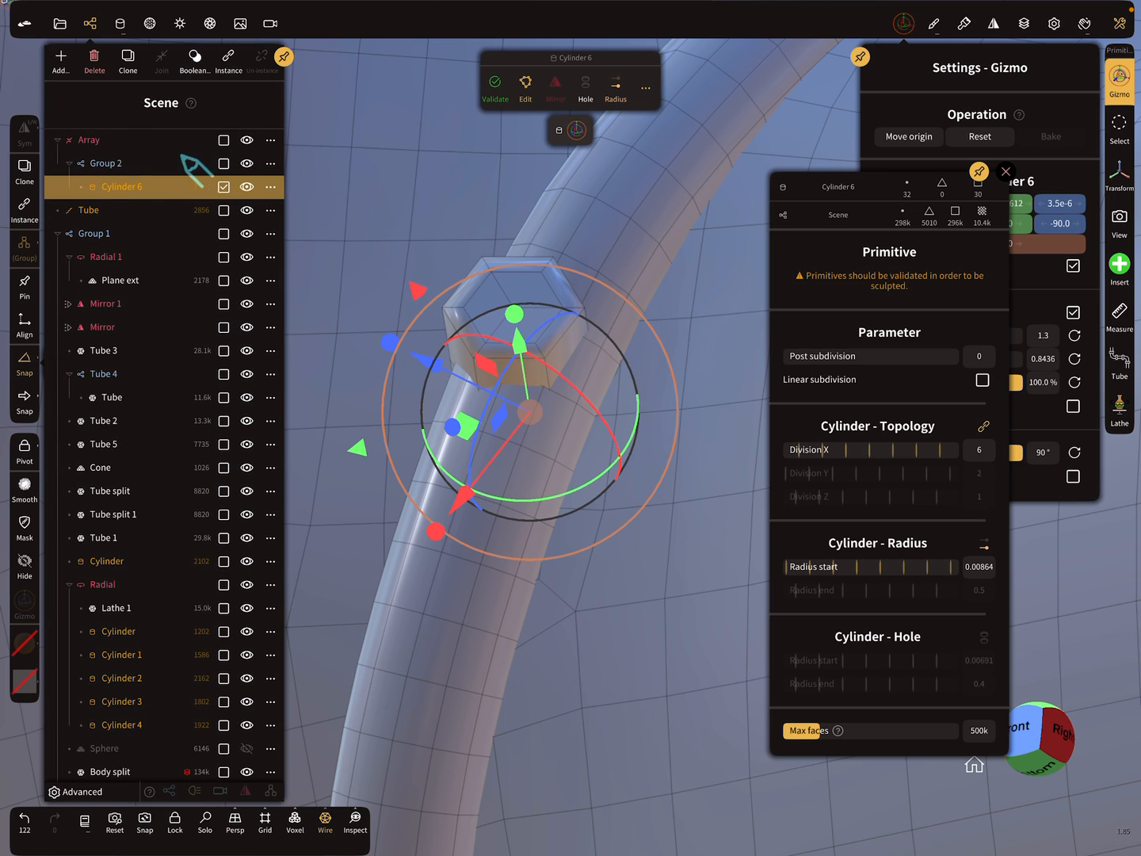
mouse_move(147, 200)
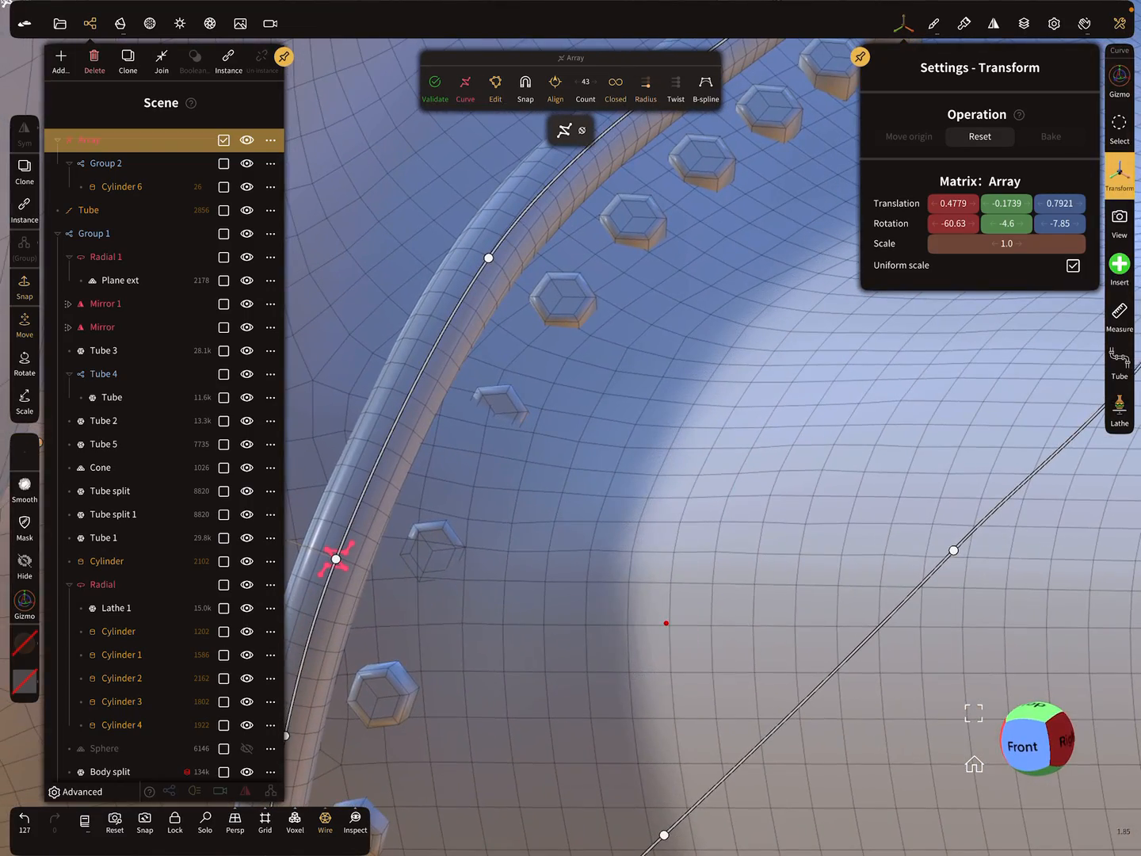
mouse_move(373, 425)
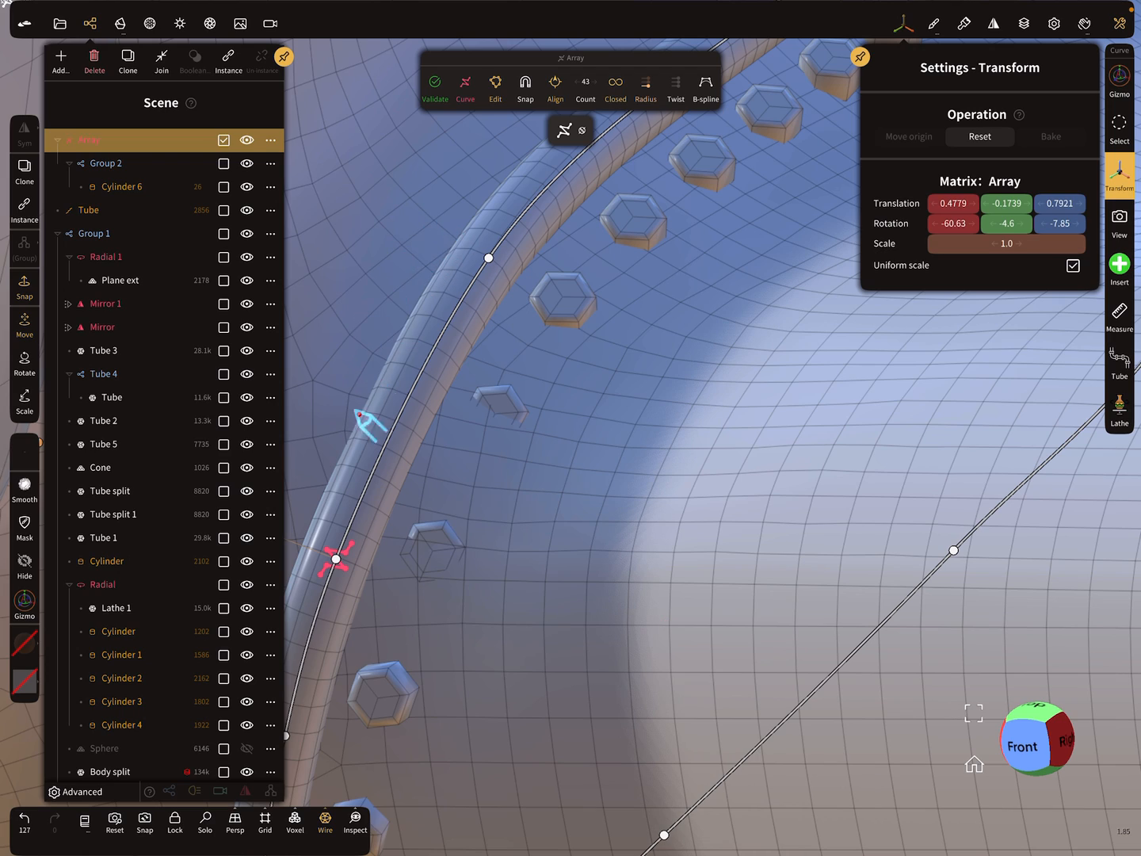
mouse_move(440, 393)
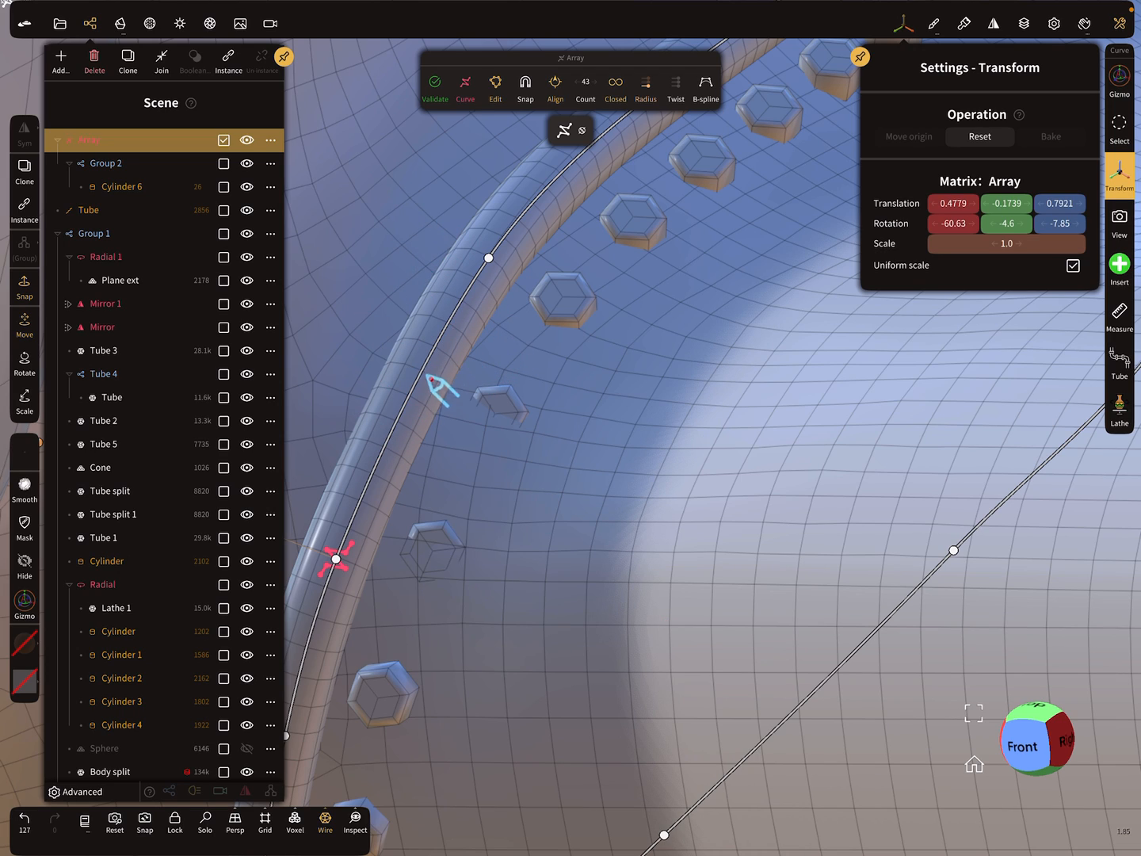
mouse_move(460, 526)
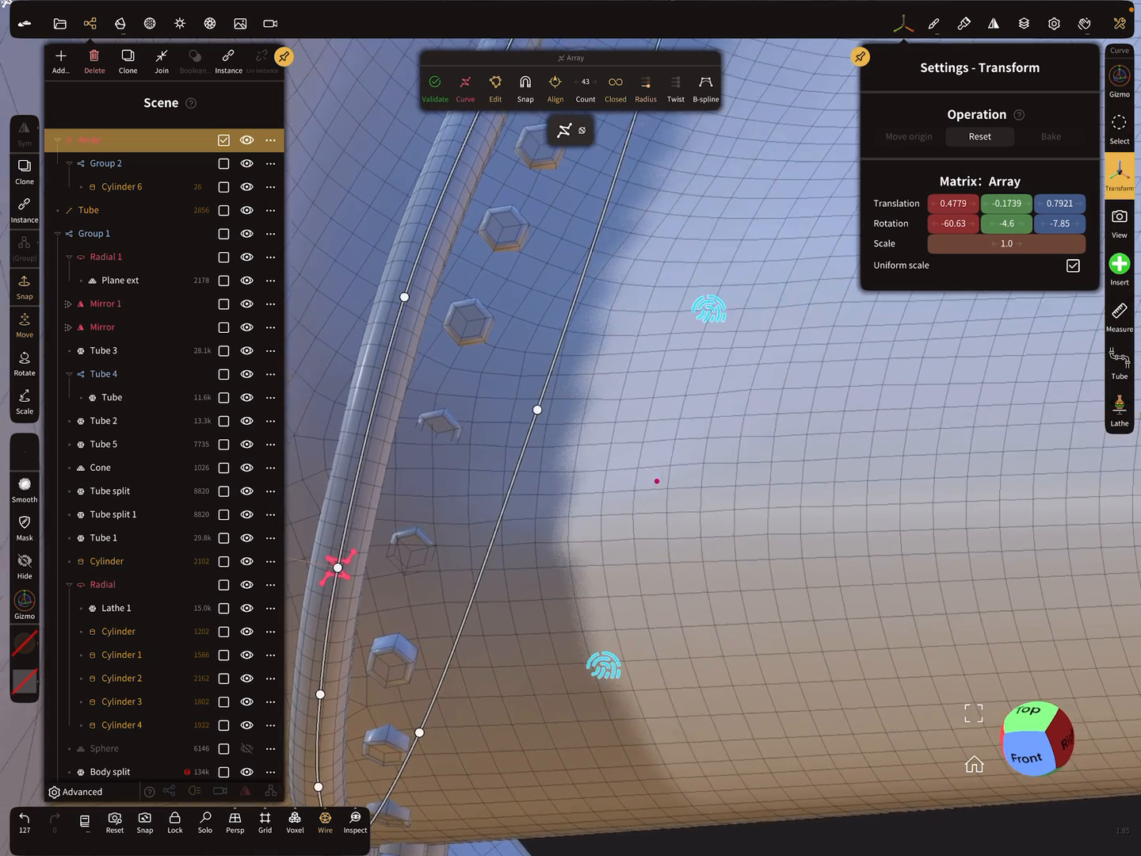
Step: Select the hexagonal Cylinder 6 and bring up its Layers panel
left_click(121, 187)
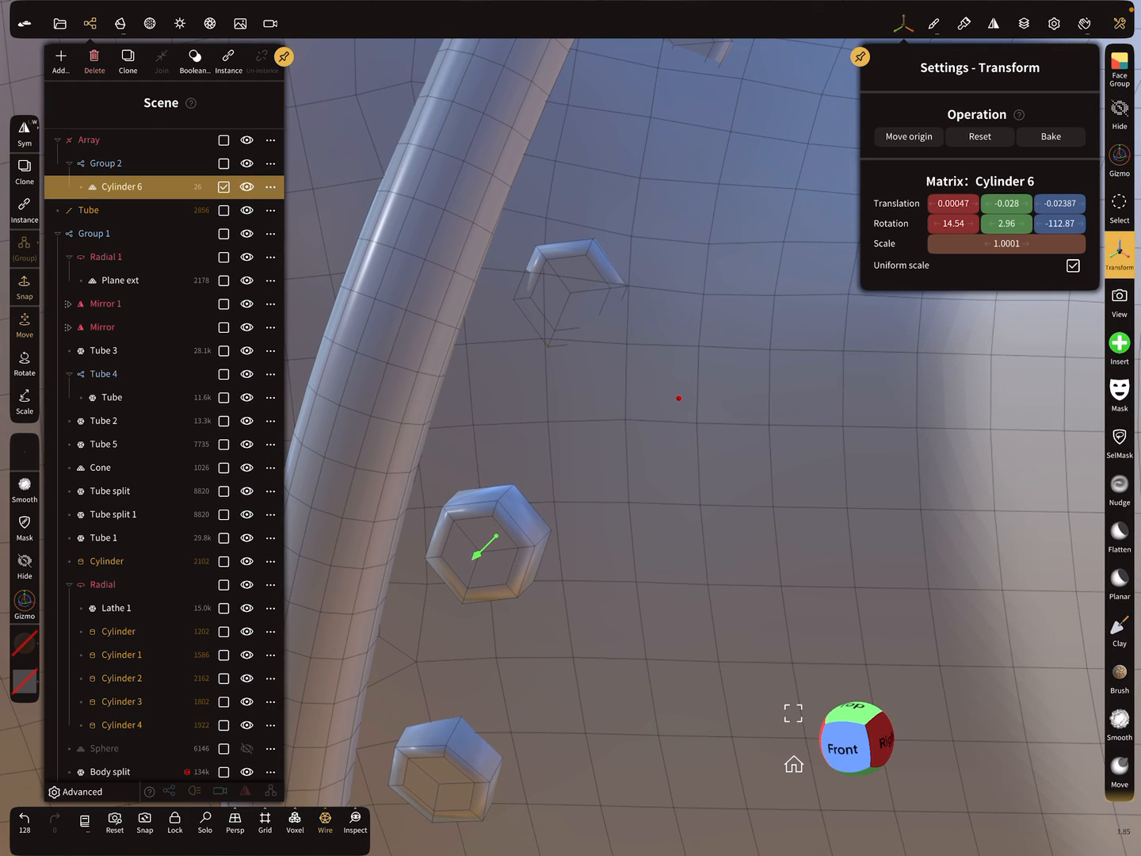
left_click(1023, 22)
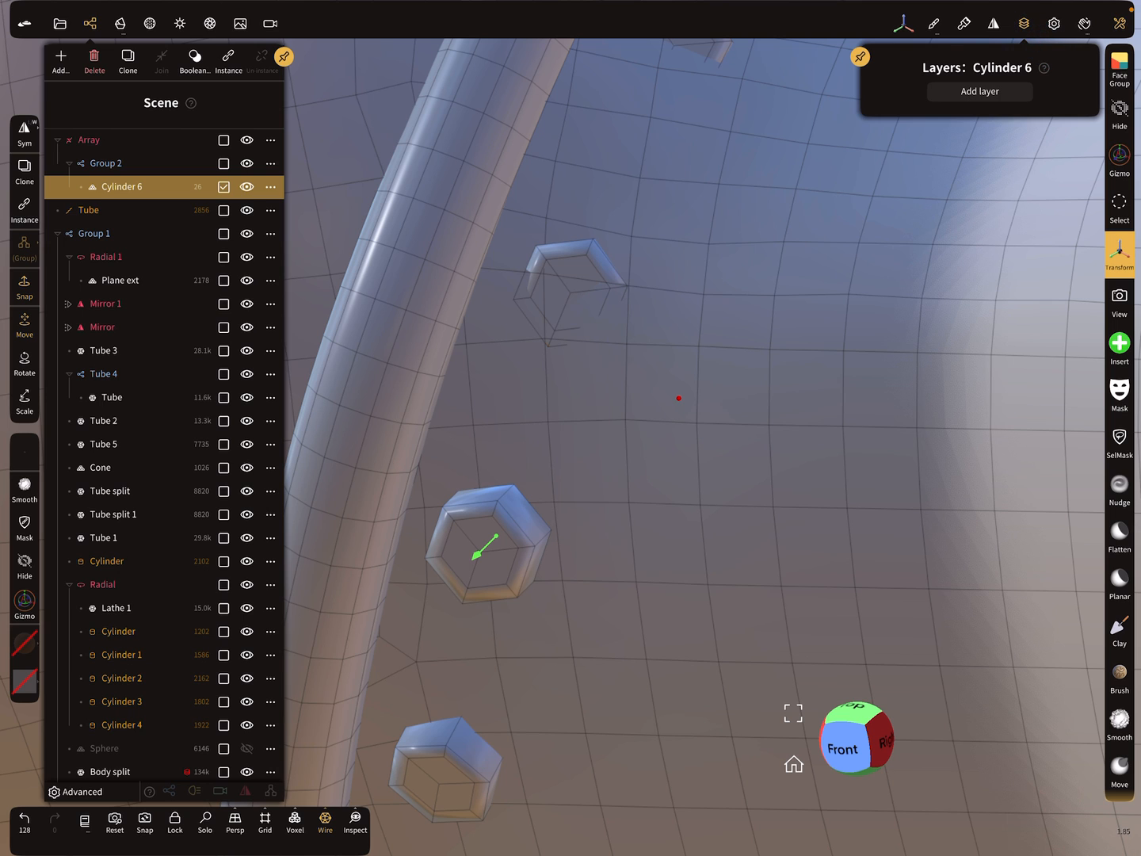
left_click(979, 92)
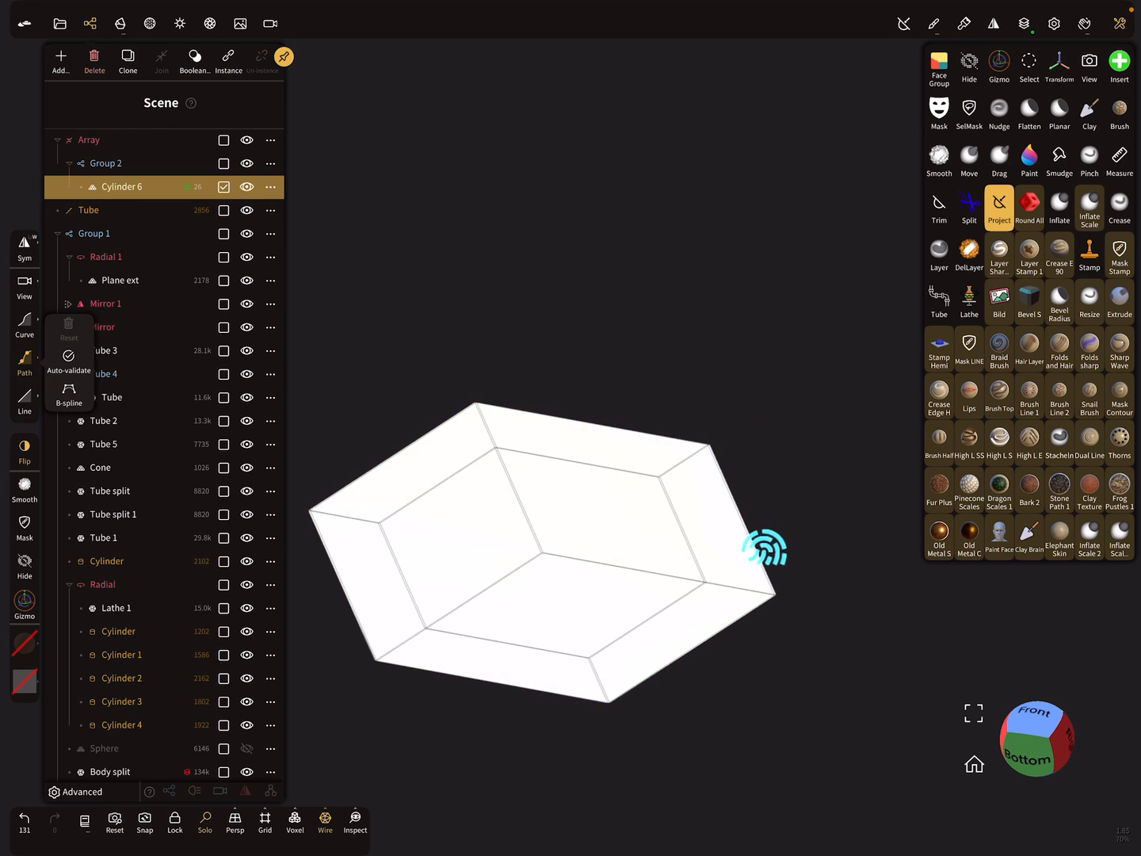
Step: Enable shell thickness on the flattened hex Cylinder 6, yielding duplicate Cylinder 7 with a layer
left_click(1024, 22)
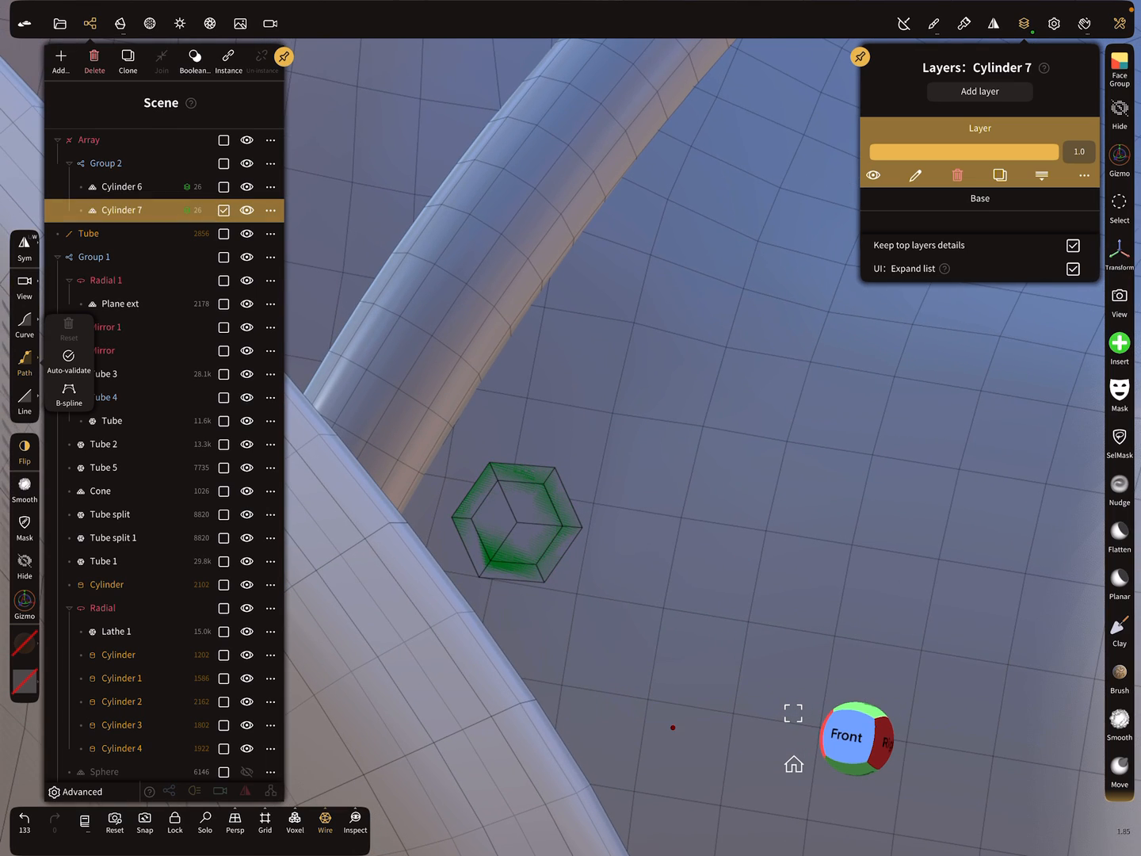
Step: Move the Cylinder 7 bolt head copy onto the wing beside the tube with the Gizmo
left_click(1119, 155)
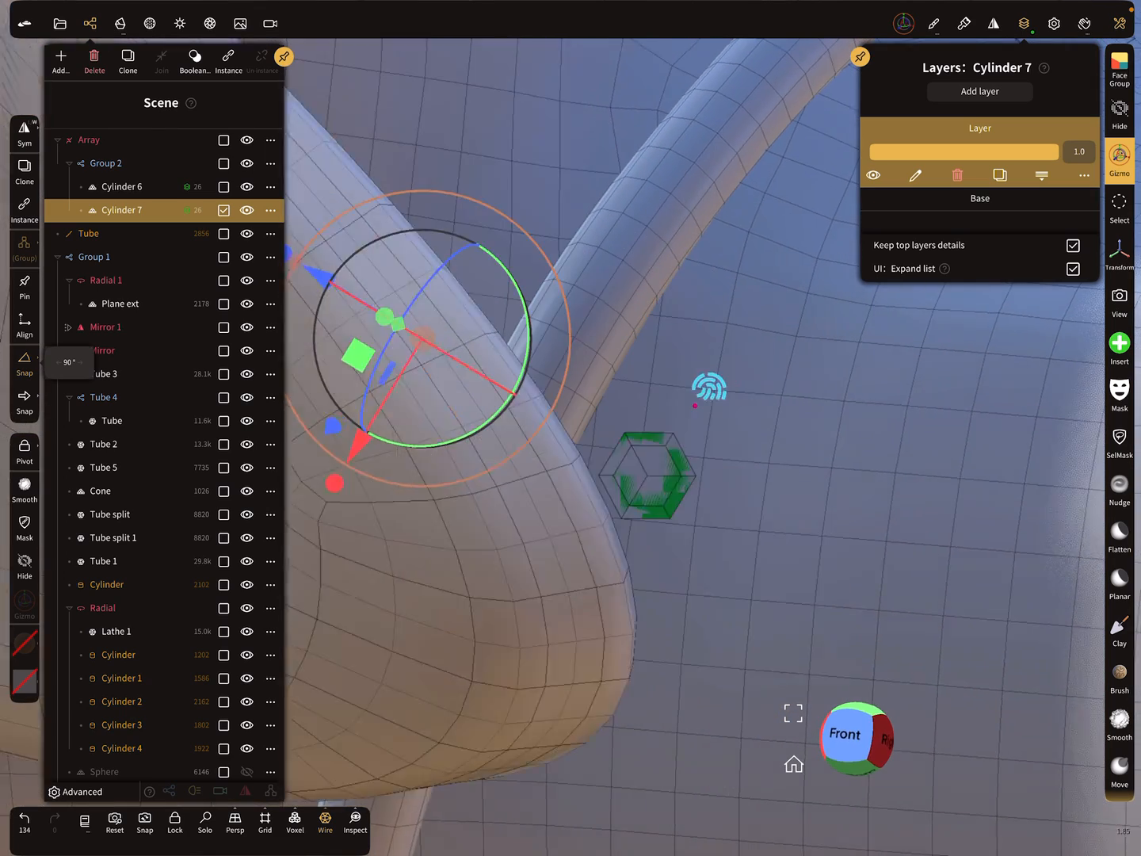
left_click(1051, 22)
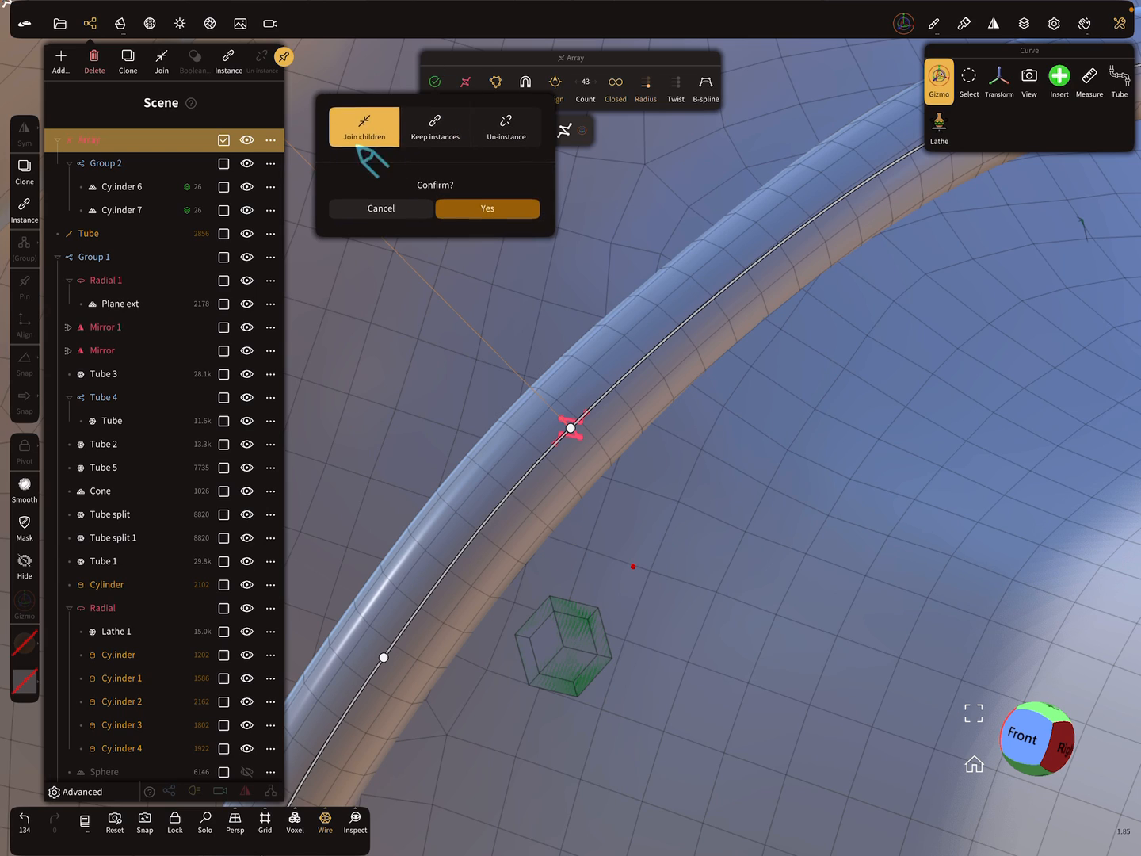
Step: Confirm Join children so the arrayed bolt heads become one Array mesh
left_click(487, 209)
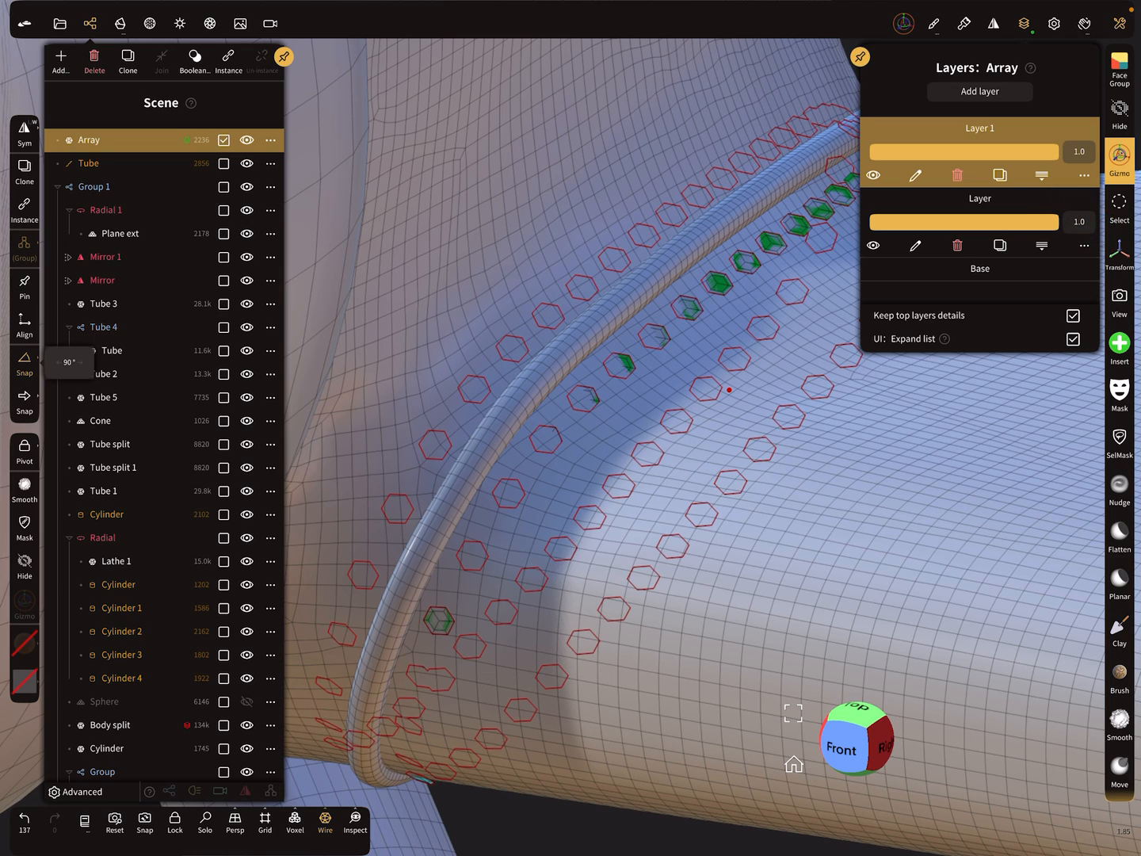
Step: Add a new sculpt layer to the merged Array object
left_click(121, 22)
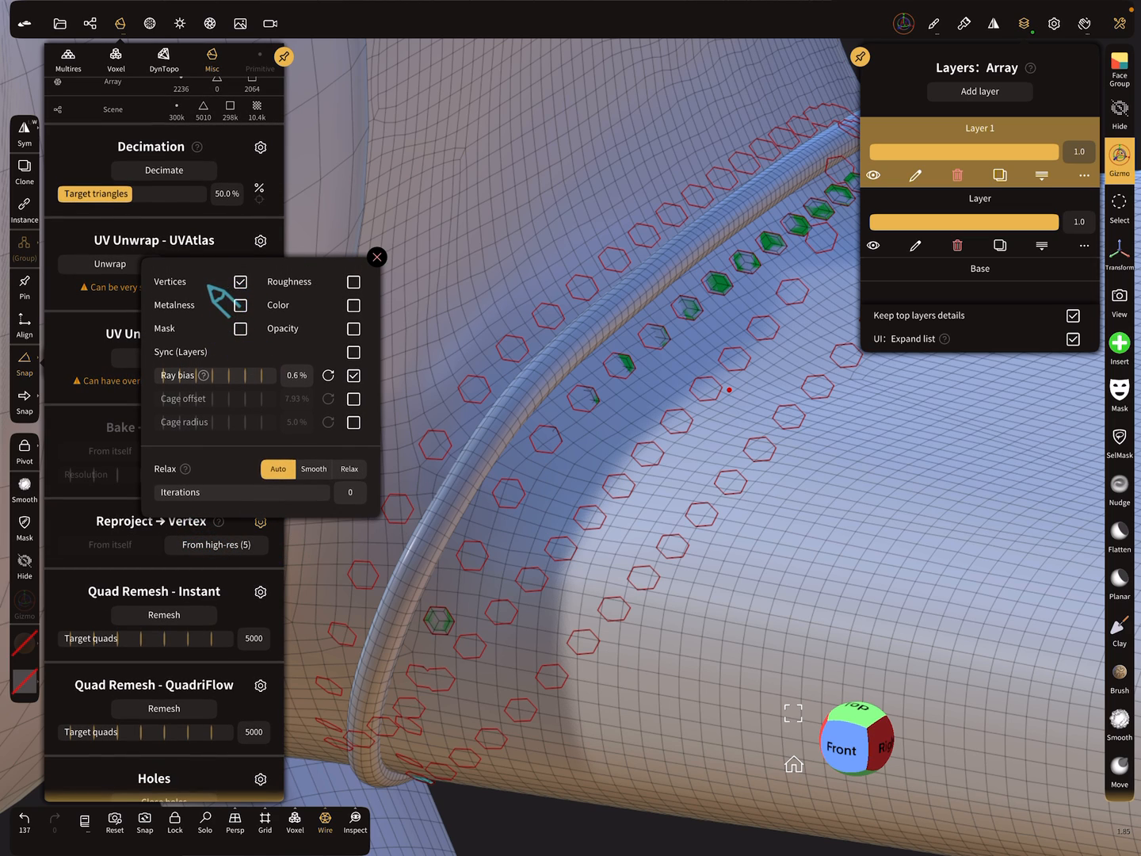
Step: Dismiss the Reproject popover and inspect the hexagon outlines along the tube seam
left_click(241, 304)
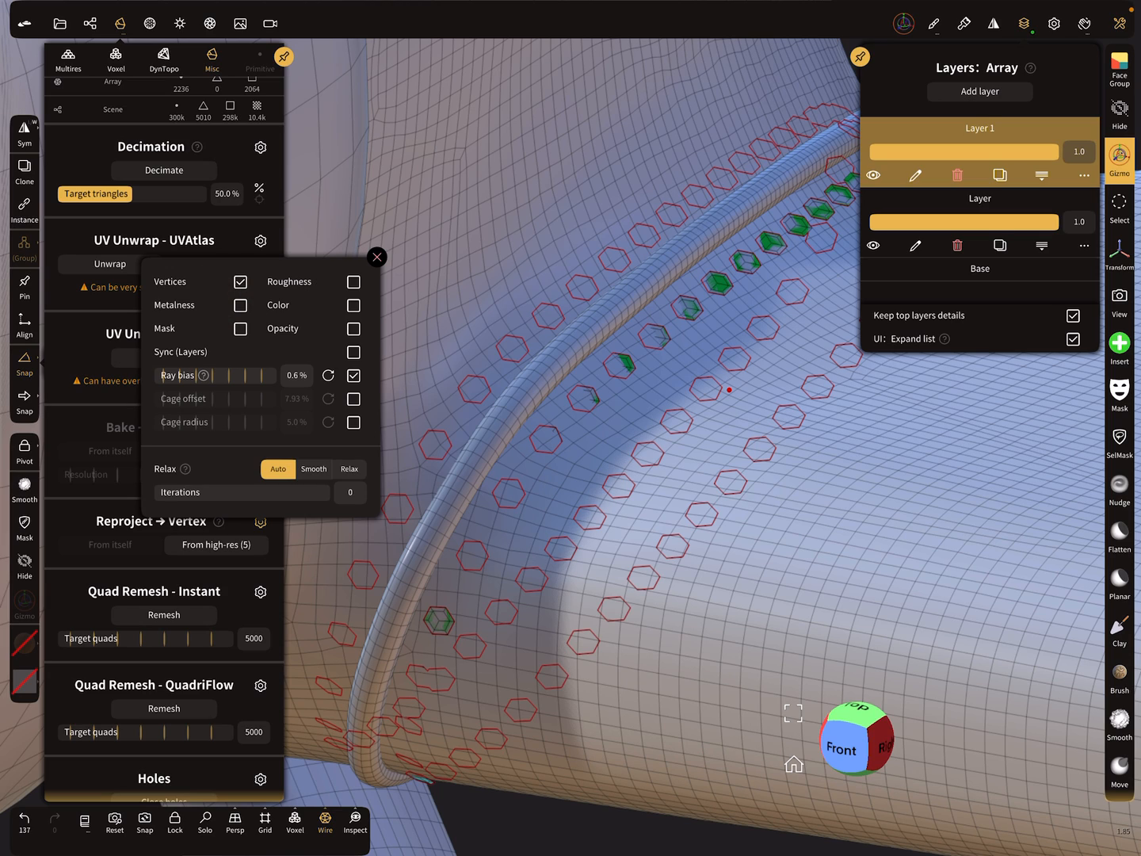
left_click(377, 257)
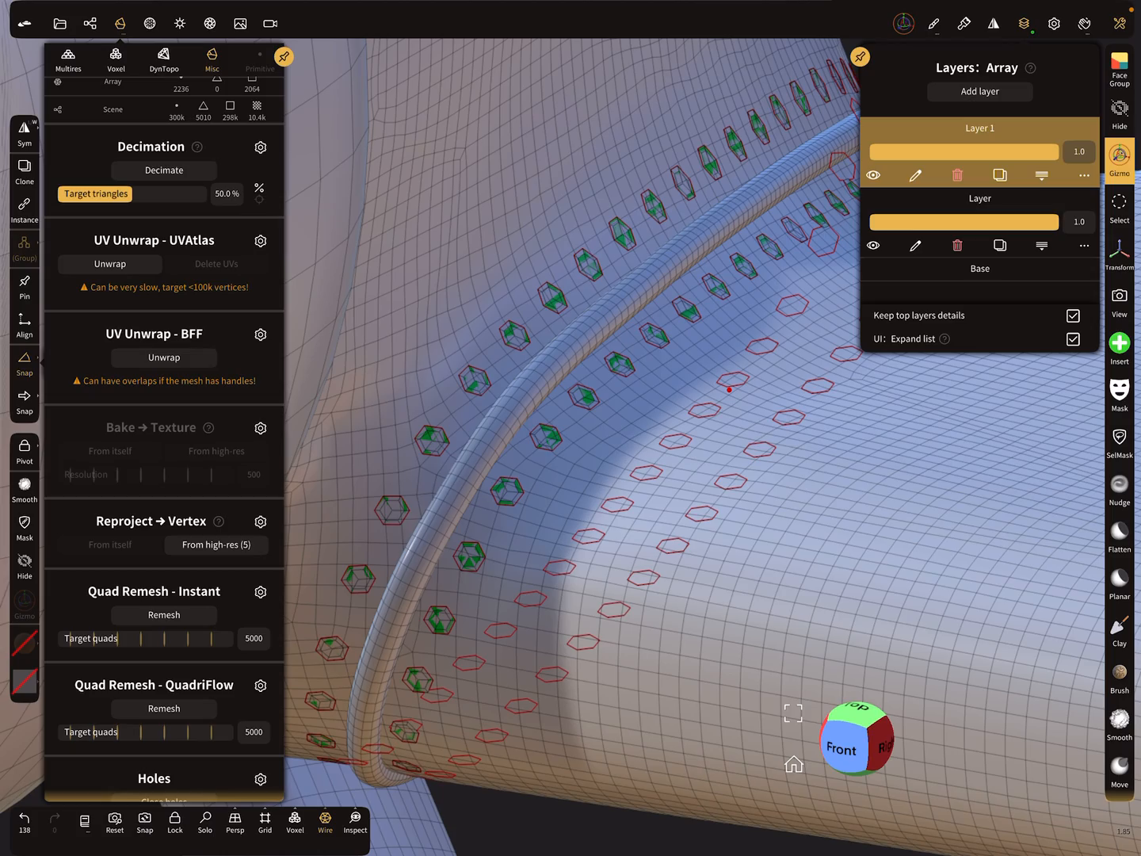
left_click_drag(729, 388, 626, 483)
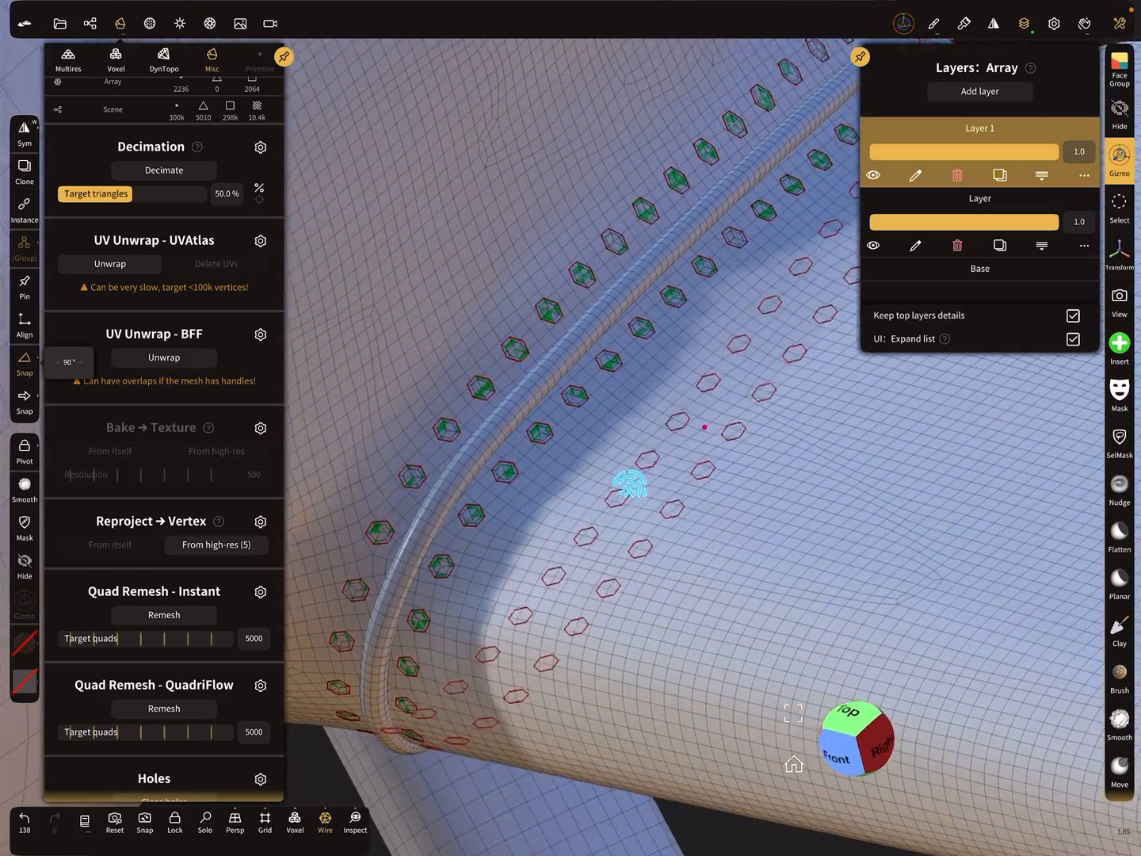
left_click_drag(634, 476, 736, 320)
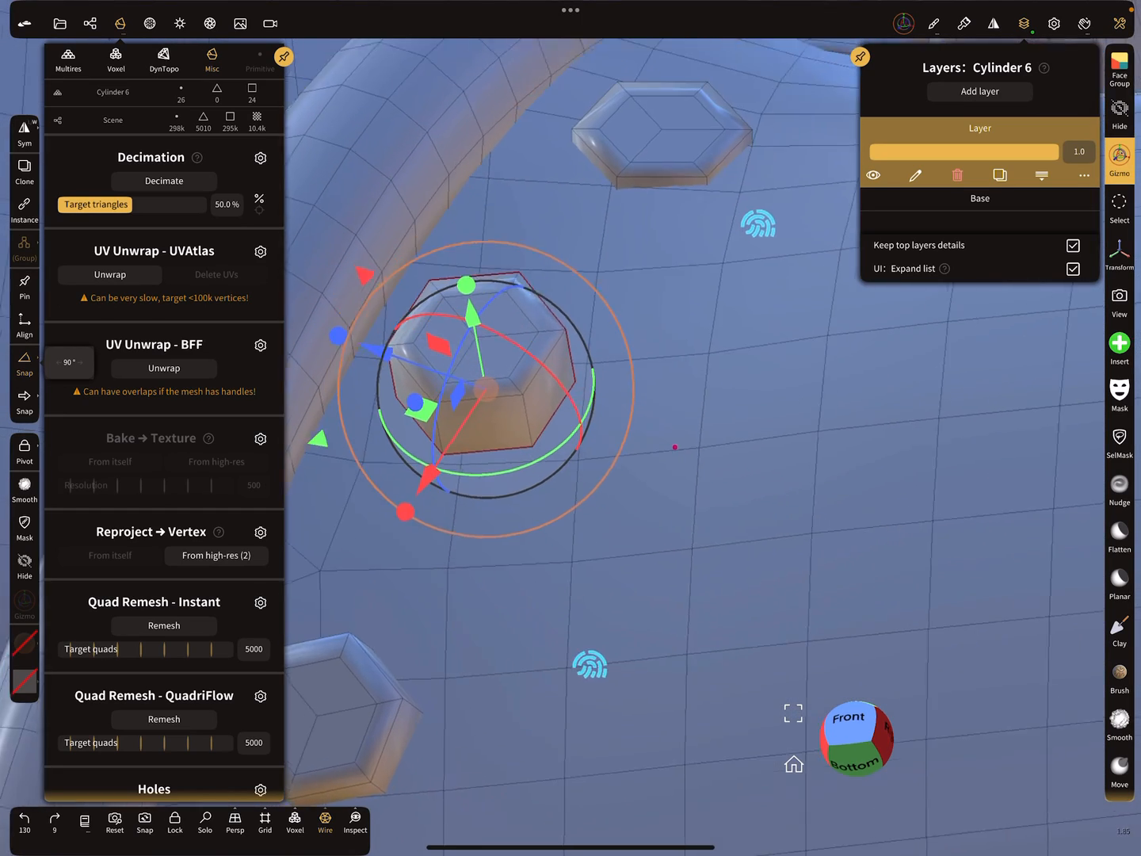
Step: Solo Cylinder 6, mask its faces with SelMask and extract them as a Shell object
left_click(204, 821)
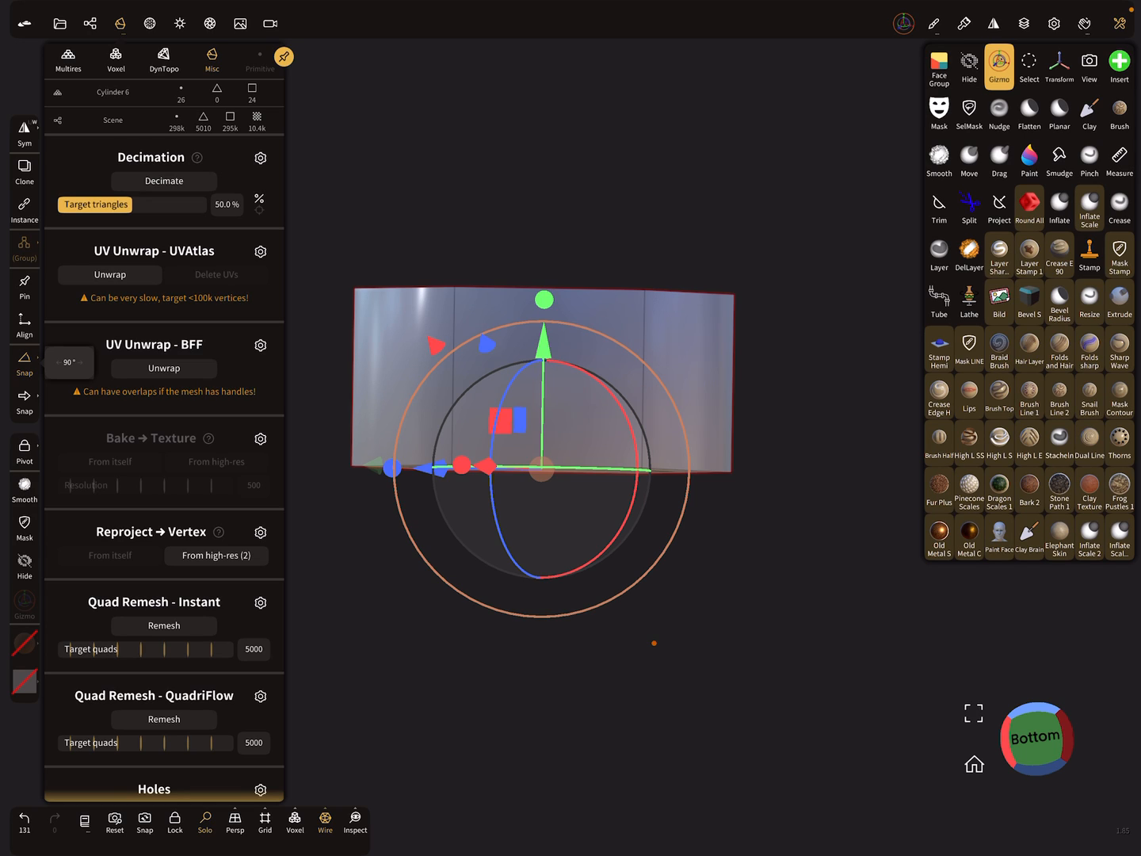
left_click(968, 114)
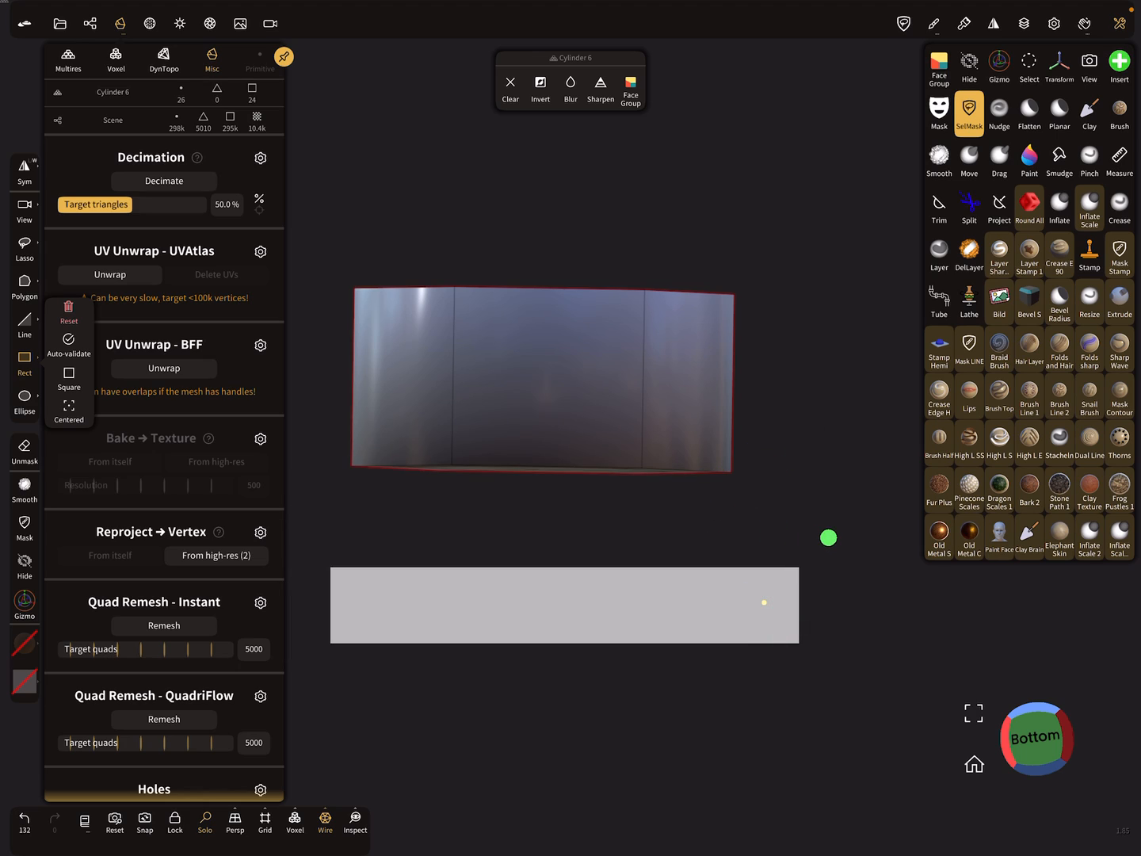
left_click(970, 114)
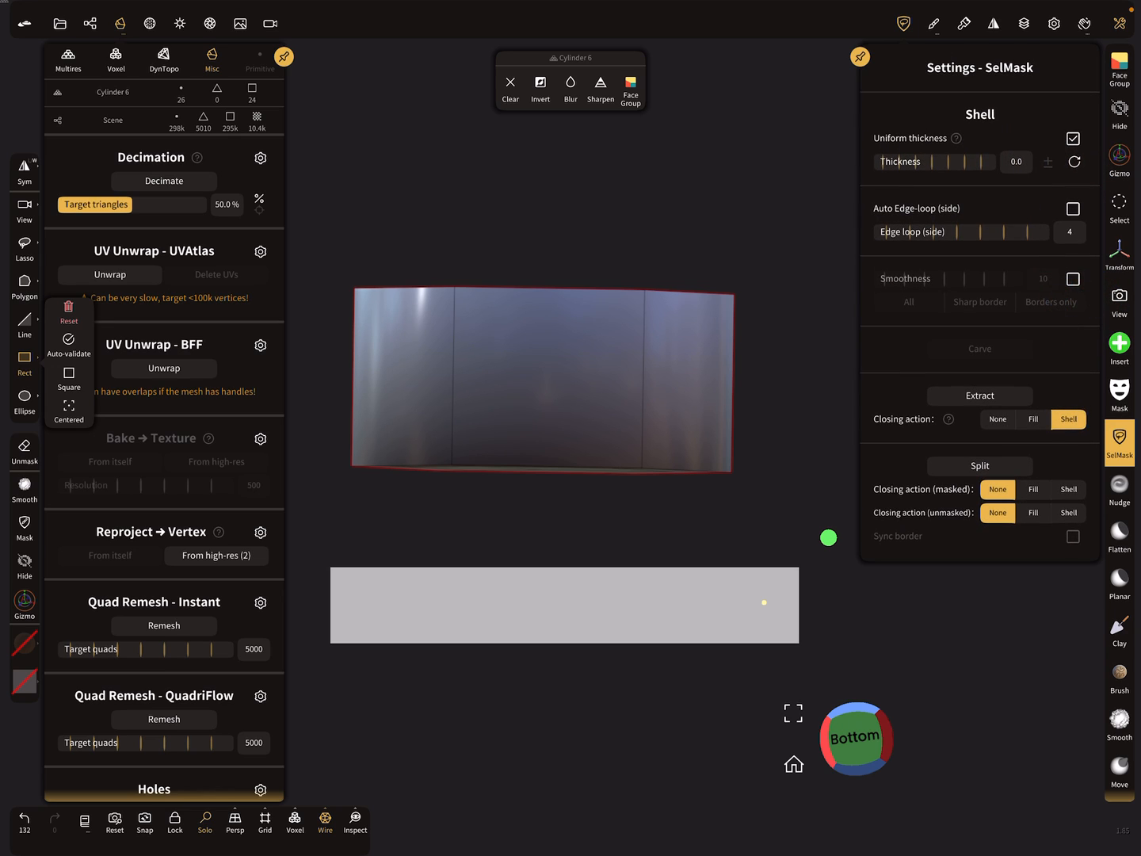
left_click(980, 396)
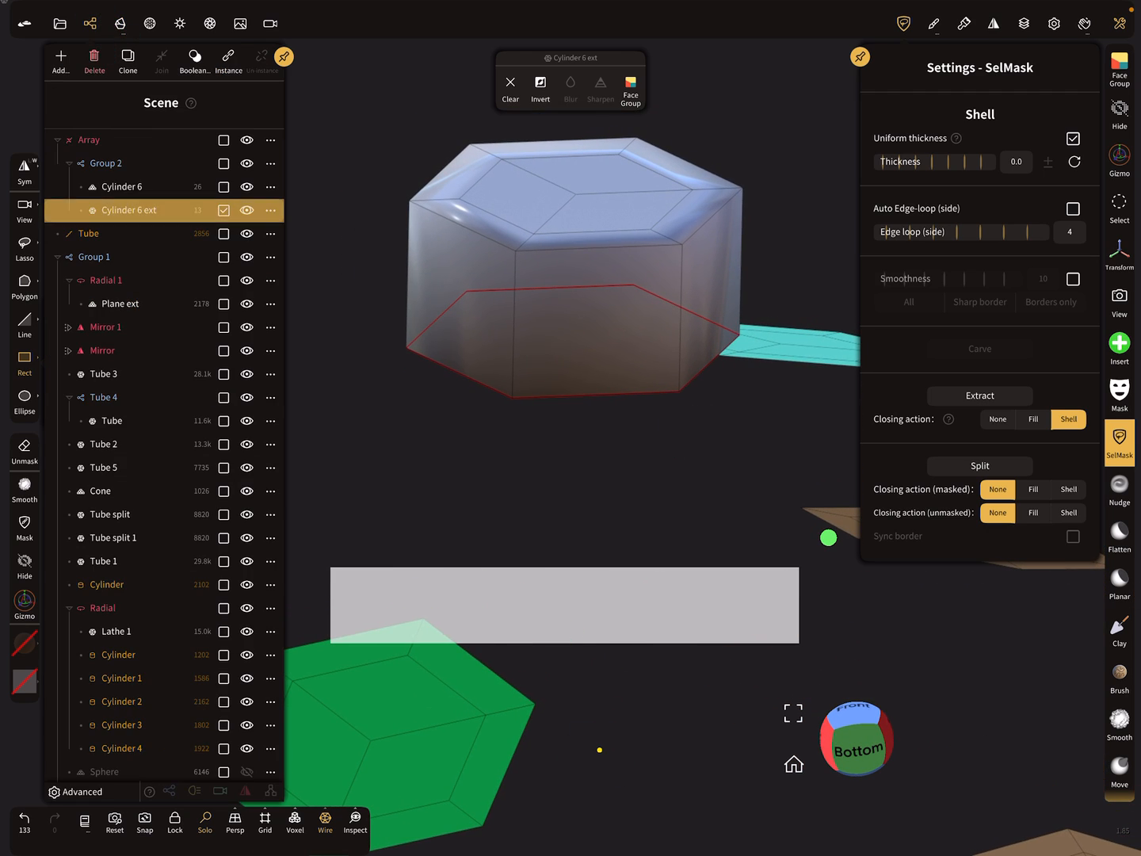
Step: Clone Cylinder 6 ext, move the copy with the Gizmo, and start joining the Array
left_click(118, 187)
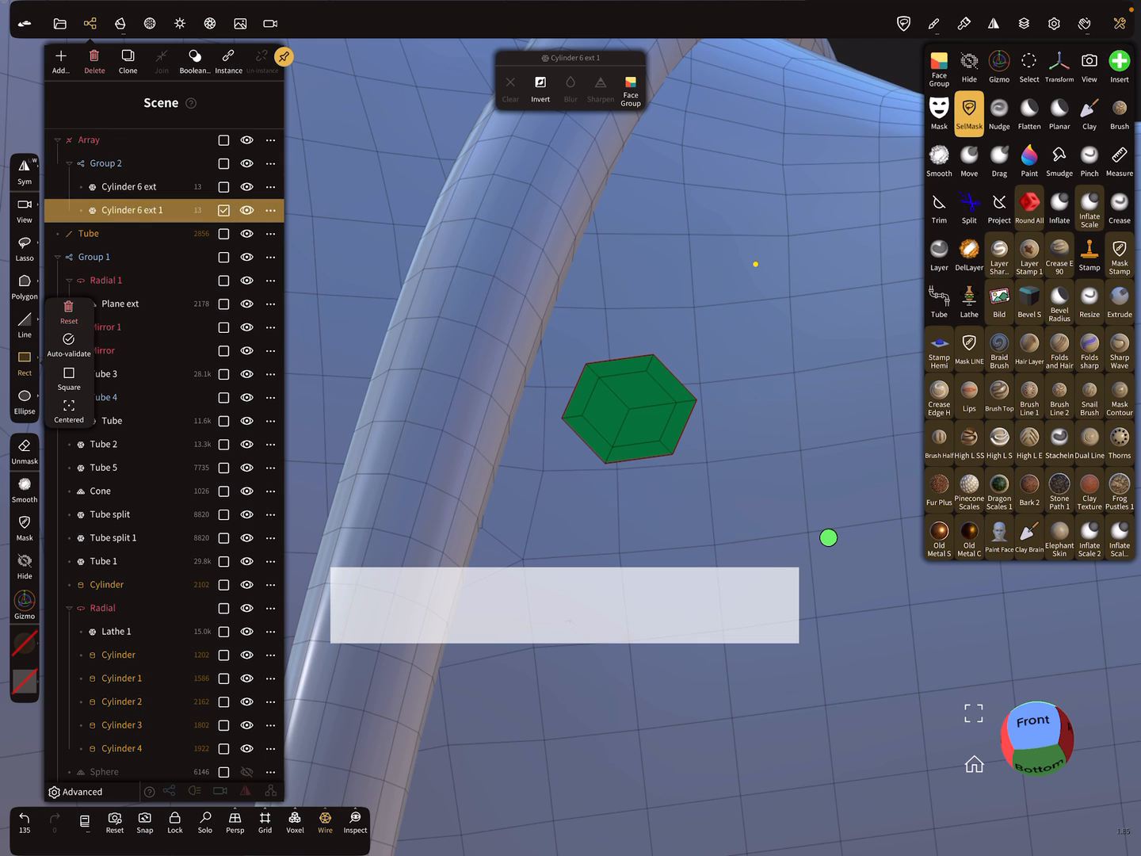
left_click(999, 66)
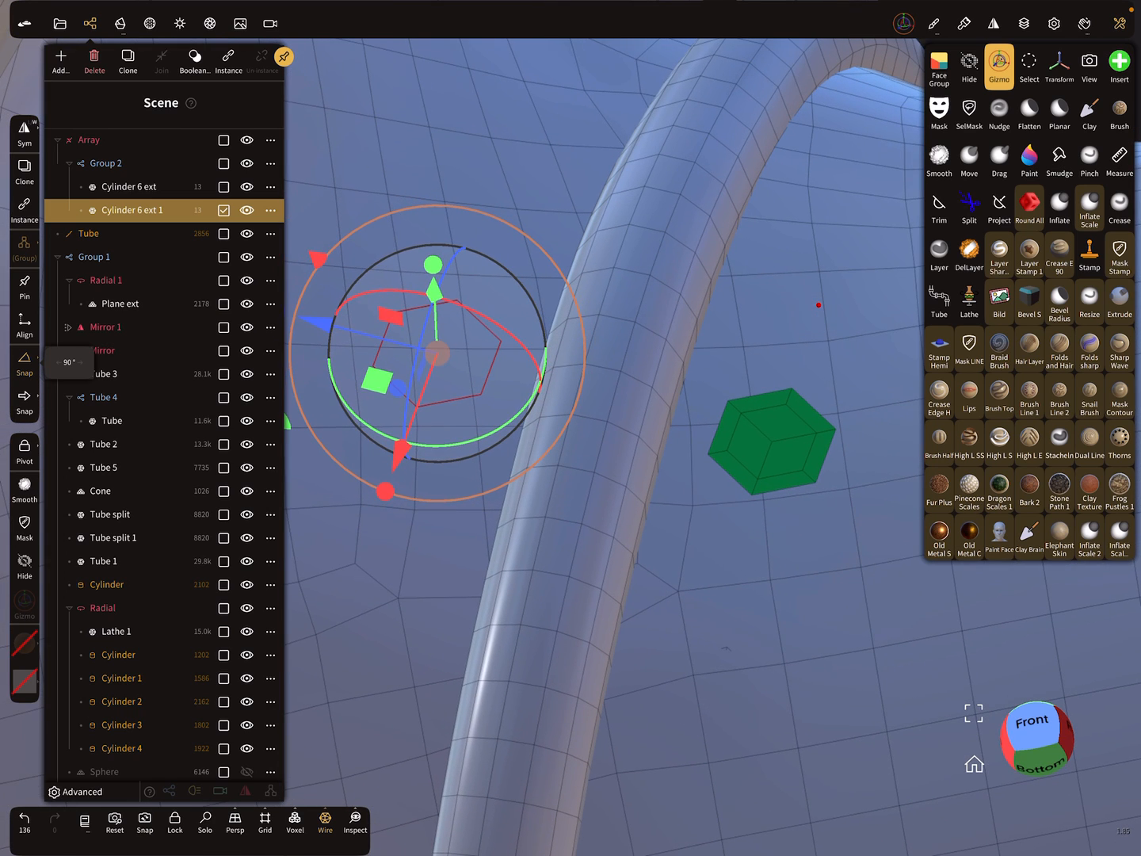
left_click(89, 139)
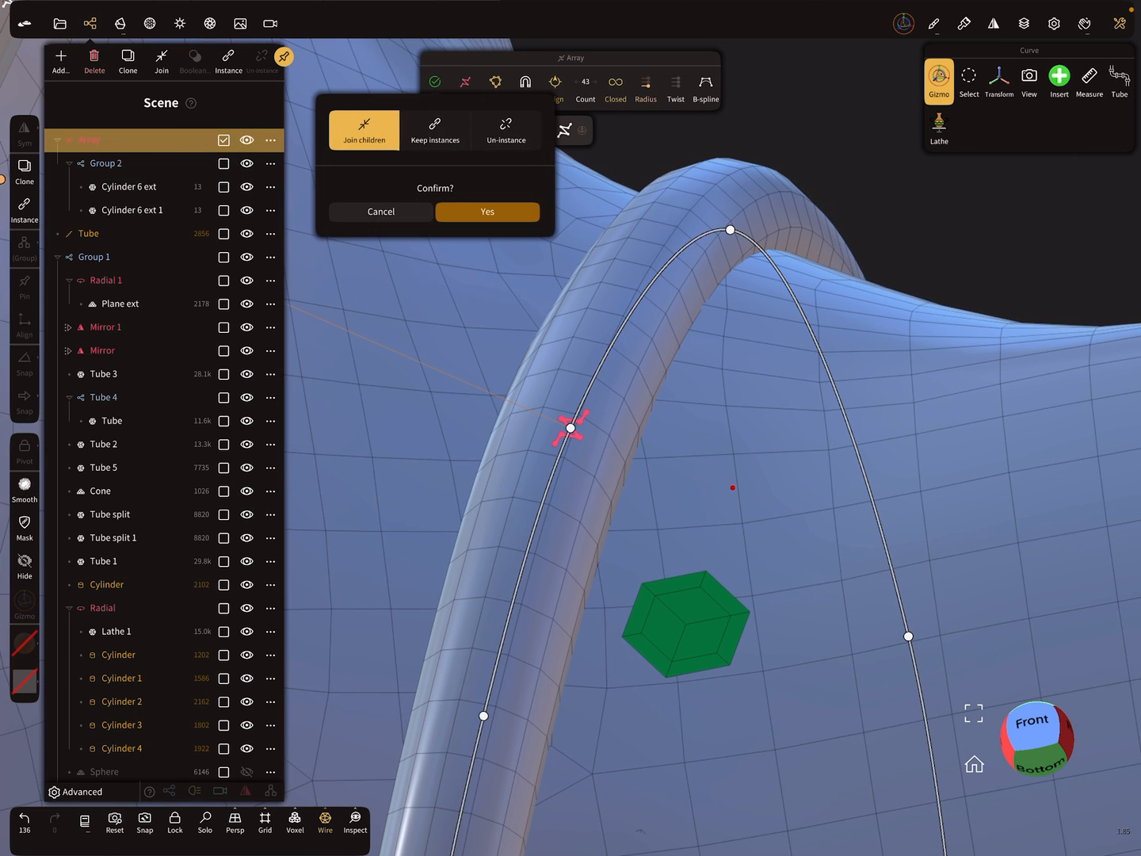
left_click(486, 212)
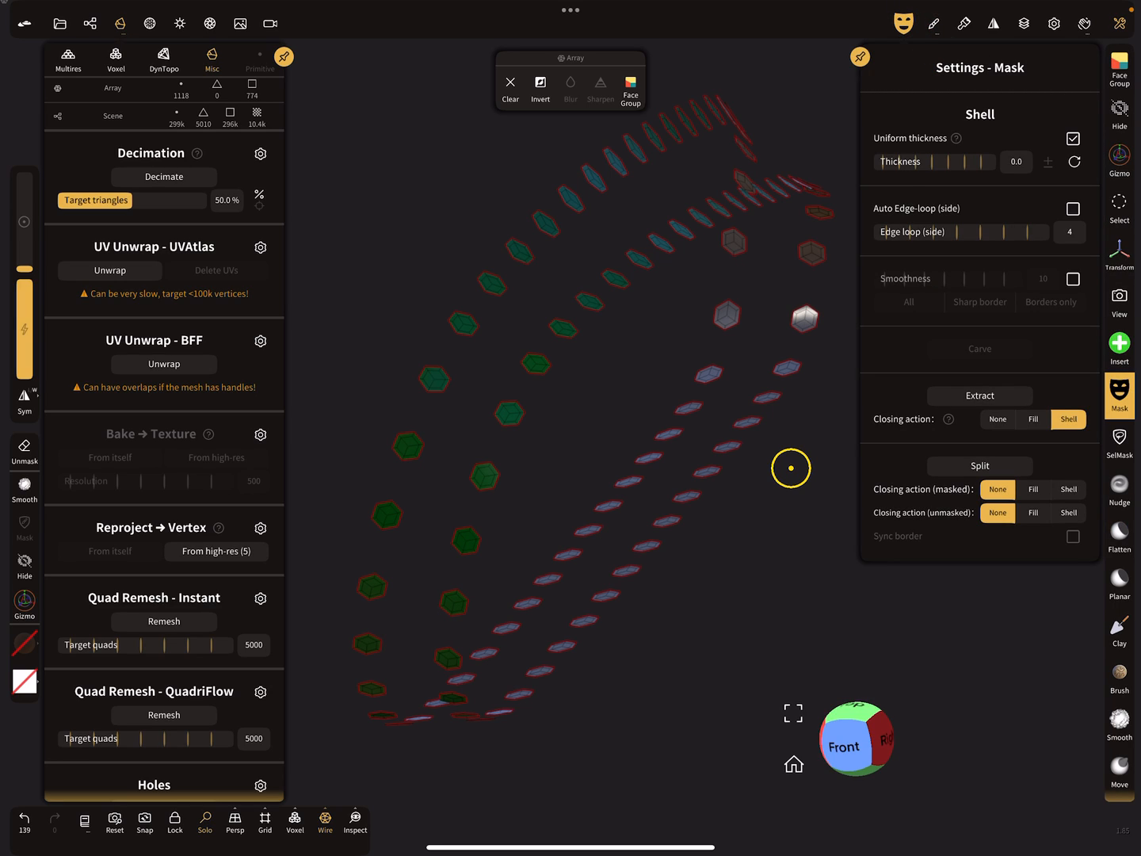
Step: Extract the hexagons with negative Shell thickness into solid Array ext bolt heads
left_click_drag(910, 162, 990, 162)
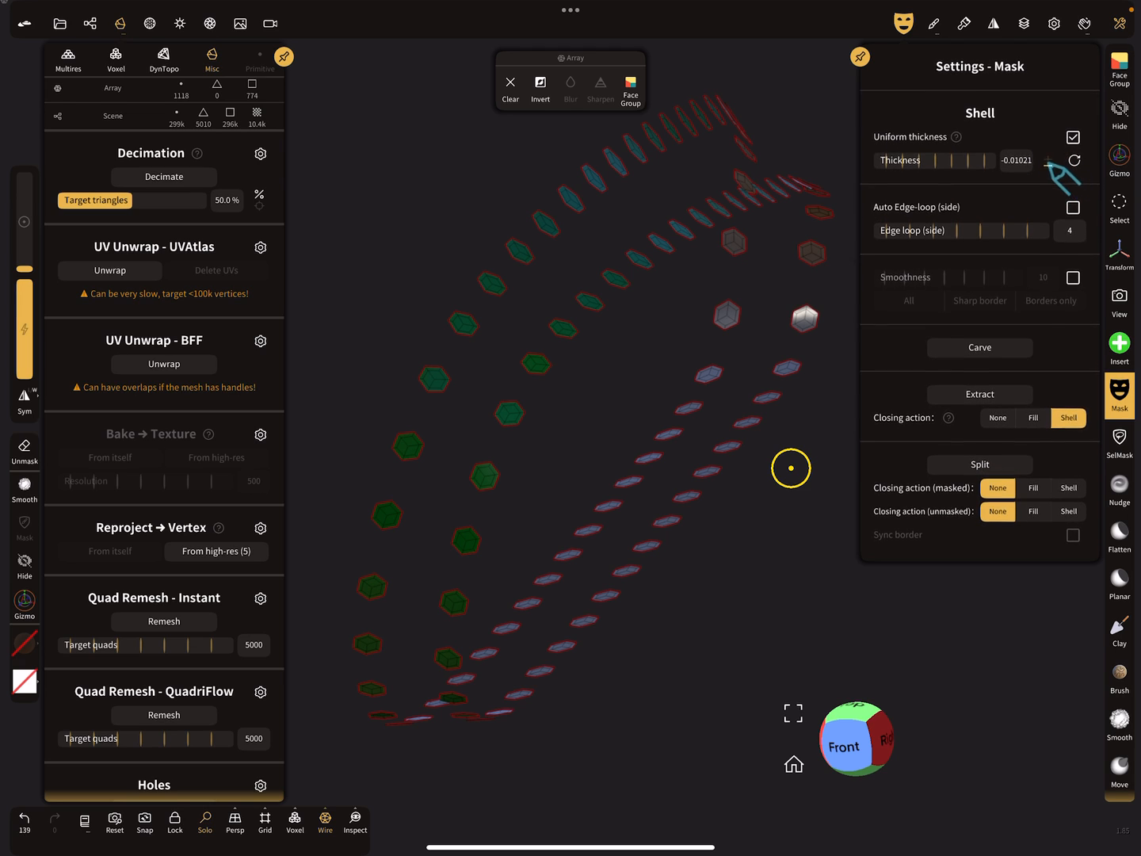
left_click(979, 392)
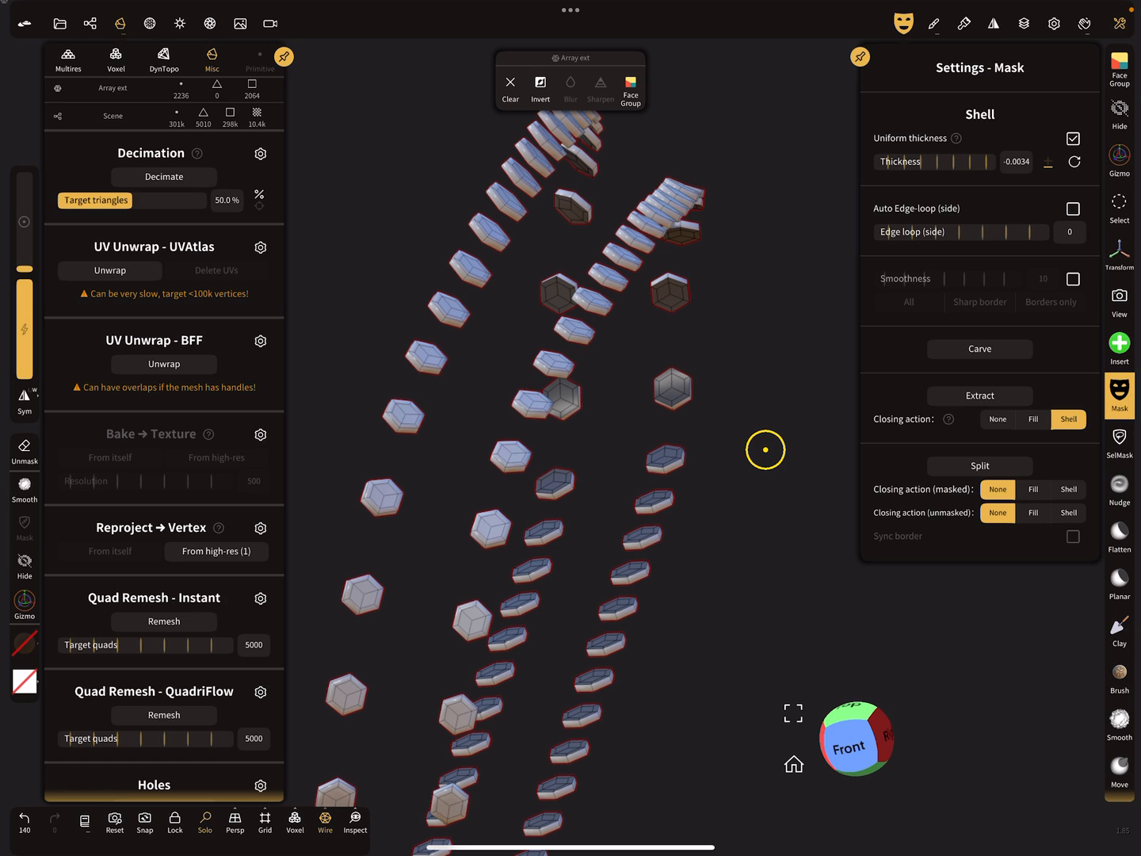
left_click(979, 396)
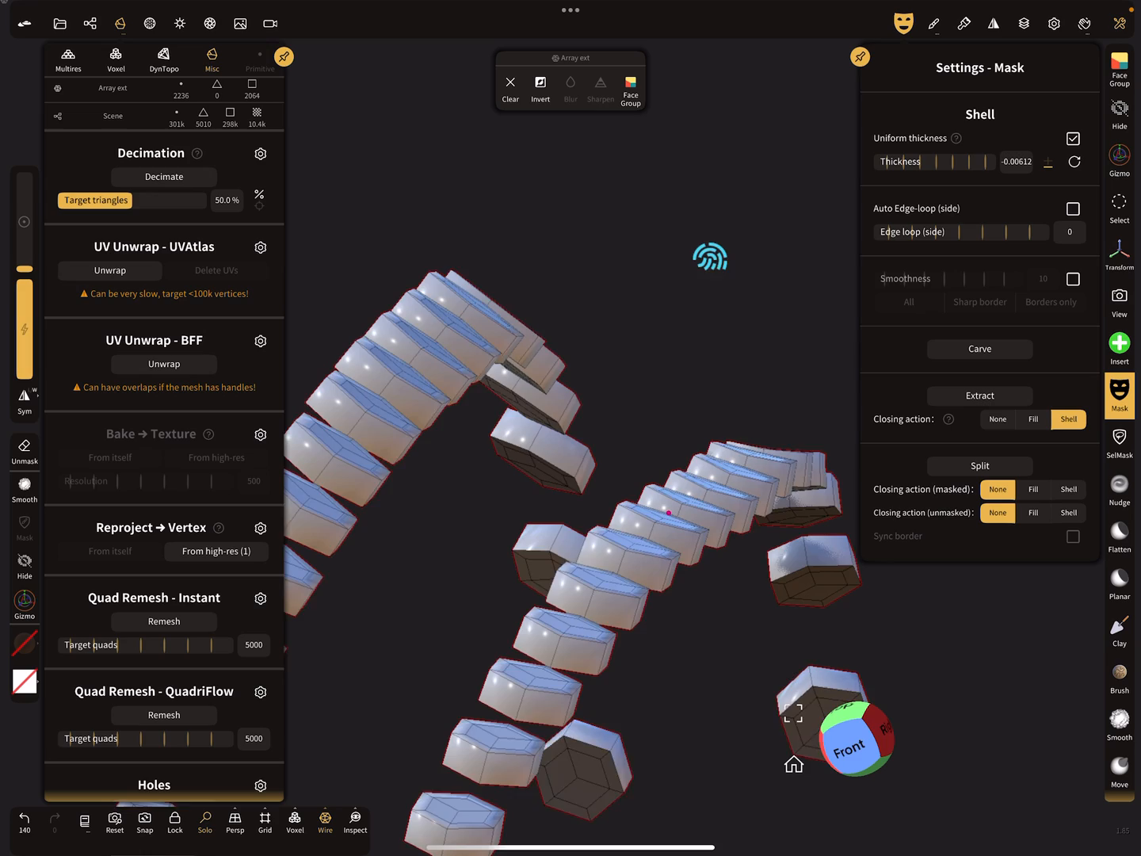
left_click_drag(570, 396, 555, 317)
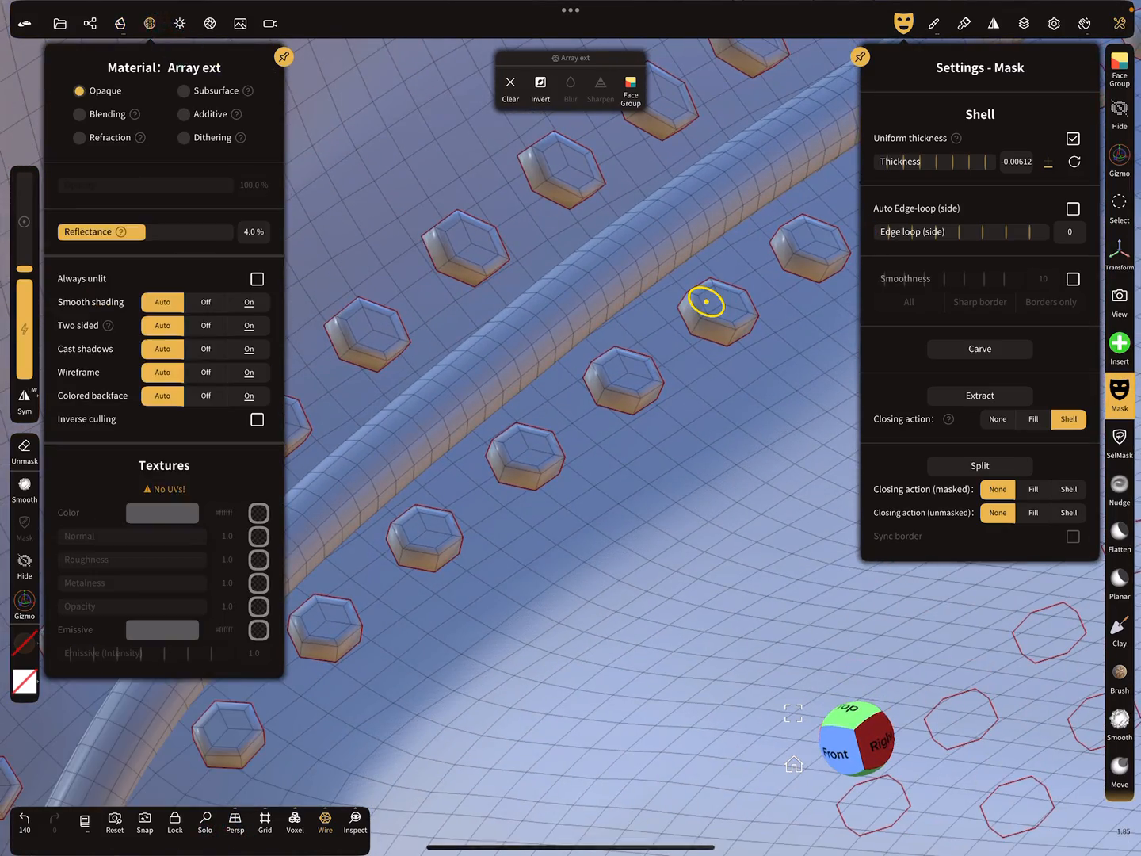
Step: Set Smooth shading Off, enable Post Process, hide the wireframe overlay, and review the seam
left_click(206, 301)
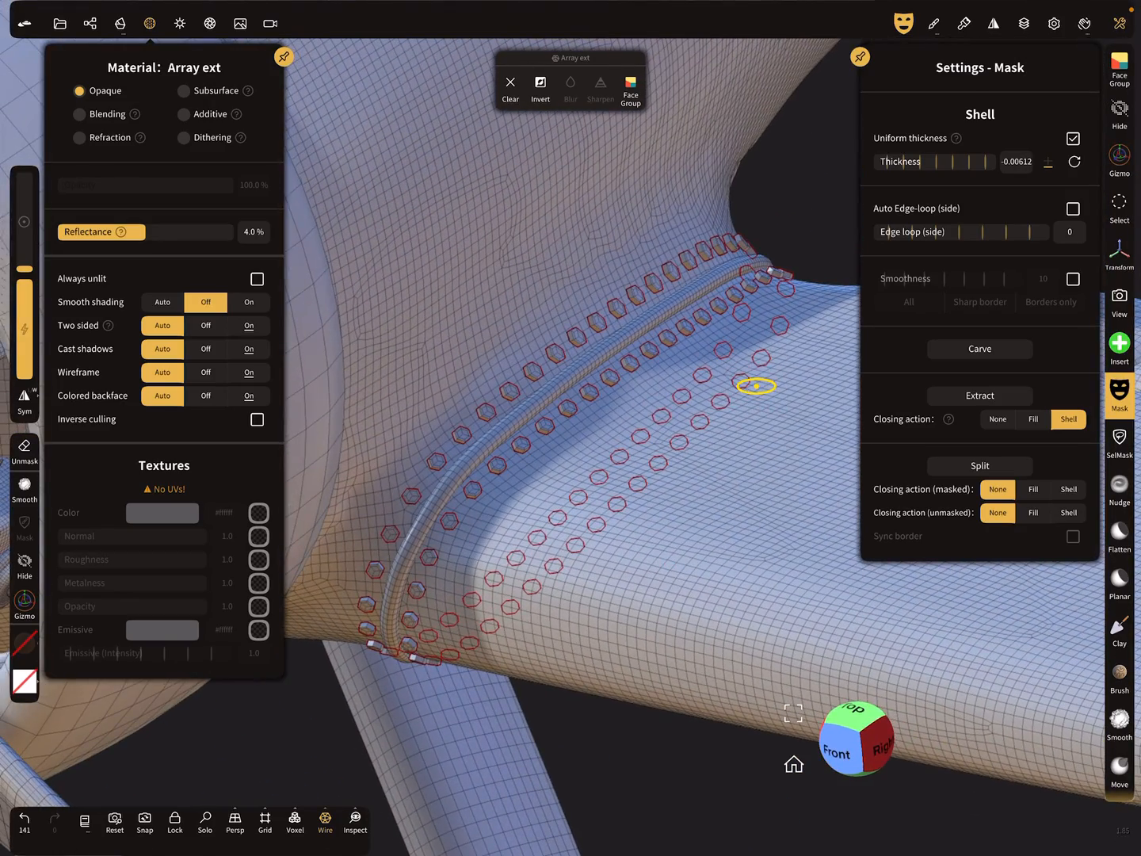
left_click(209, 23)
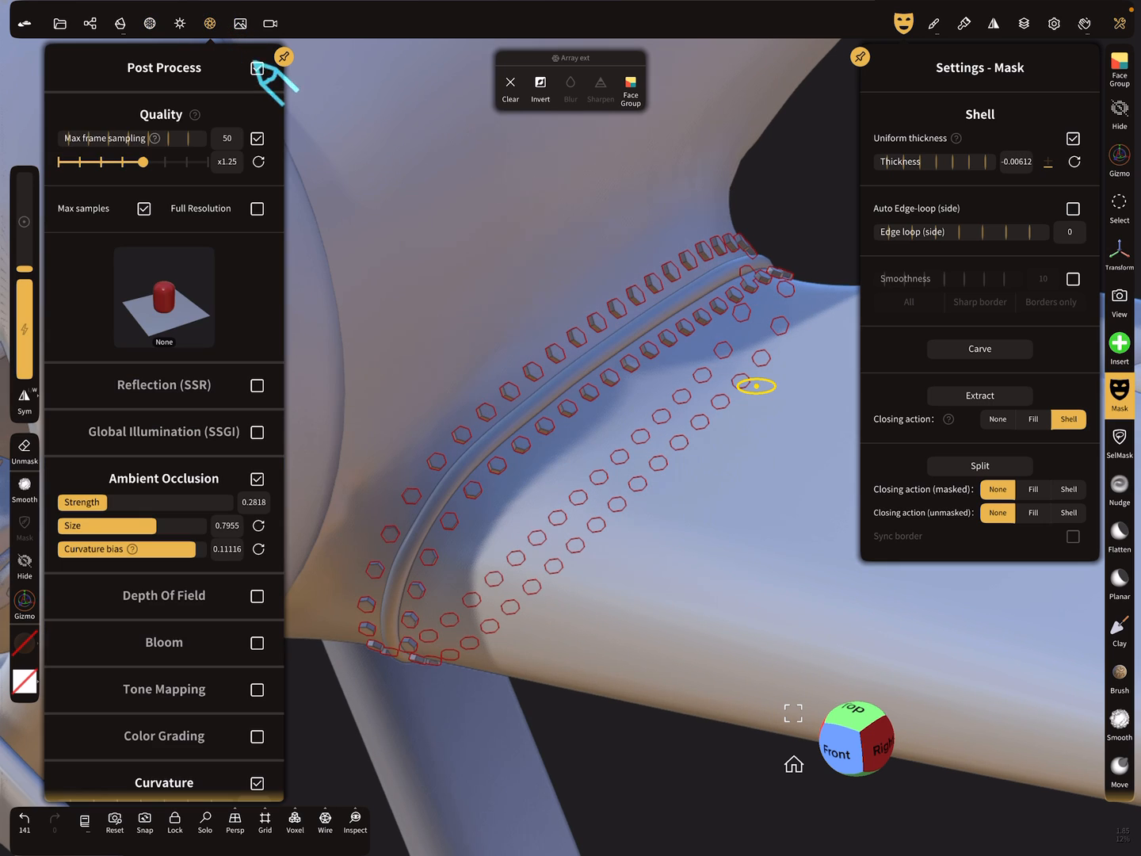
left_click(1052, 22)
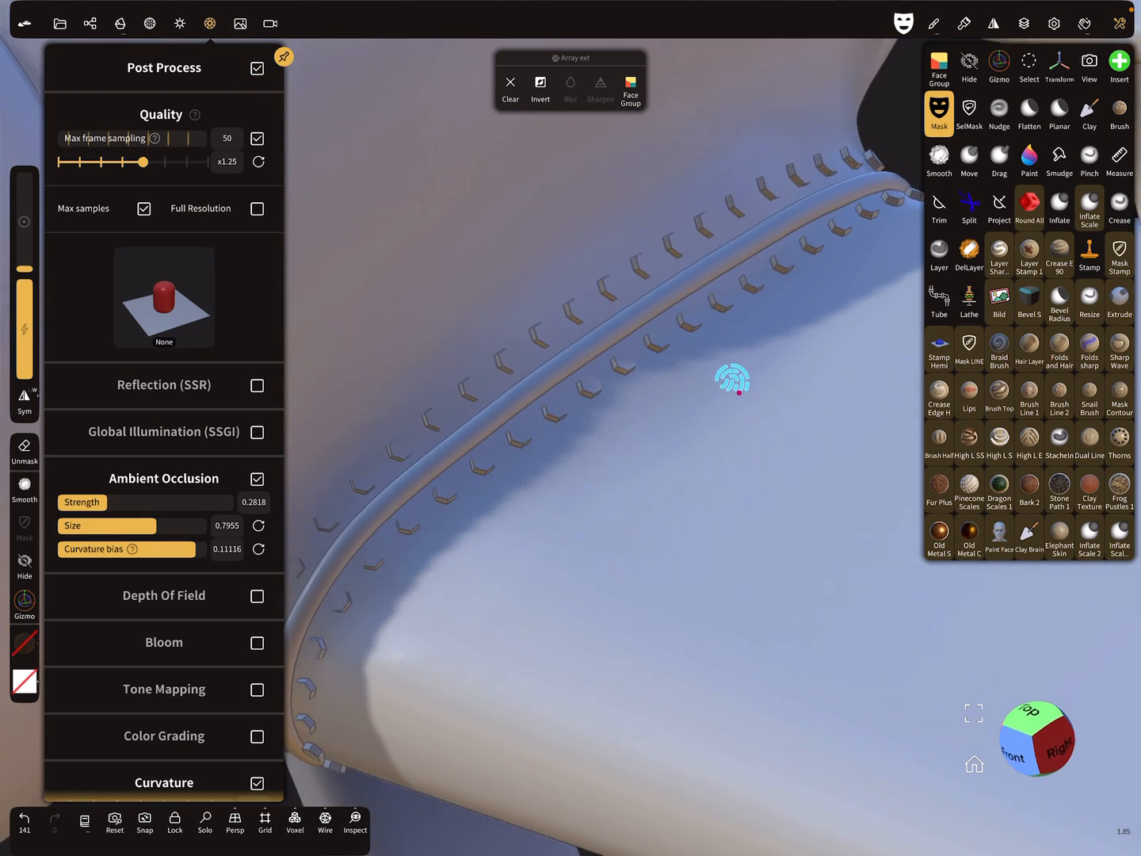
left_click_drag(729, 379, 692, 431)
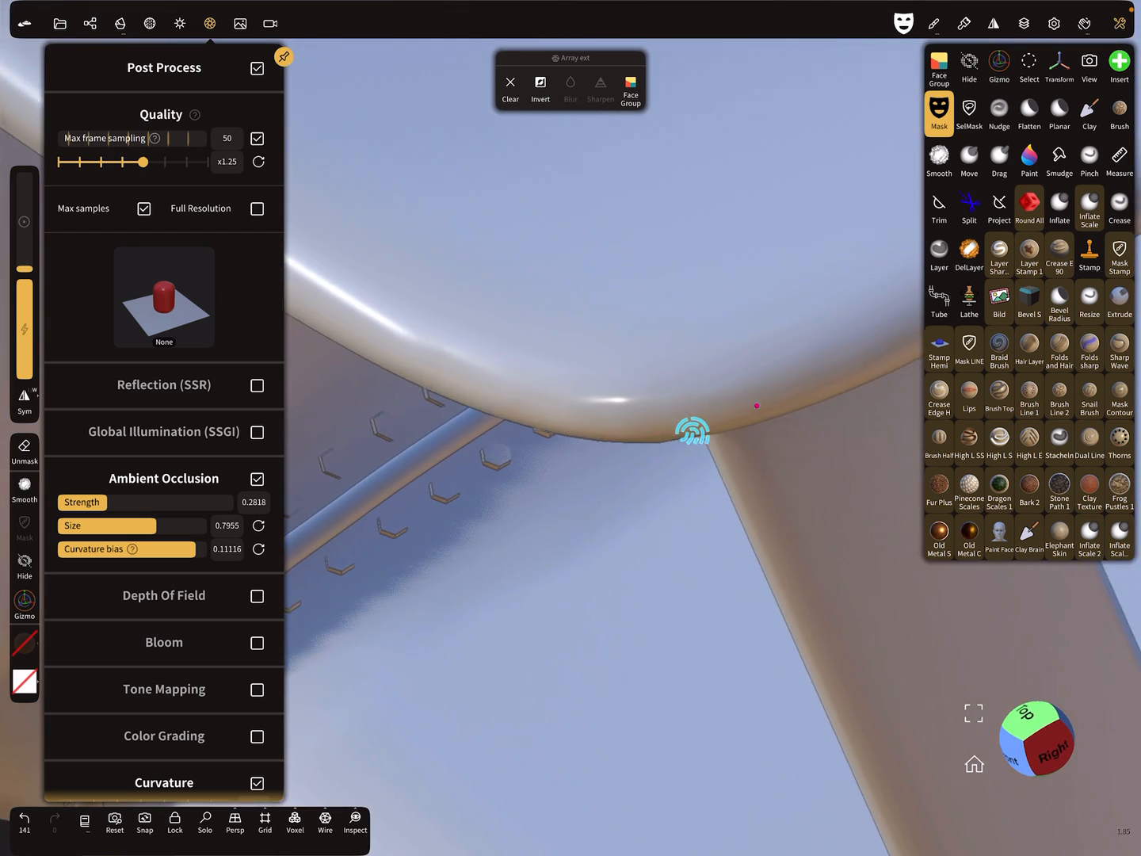